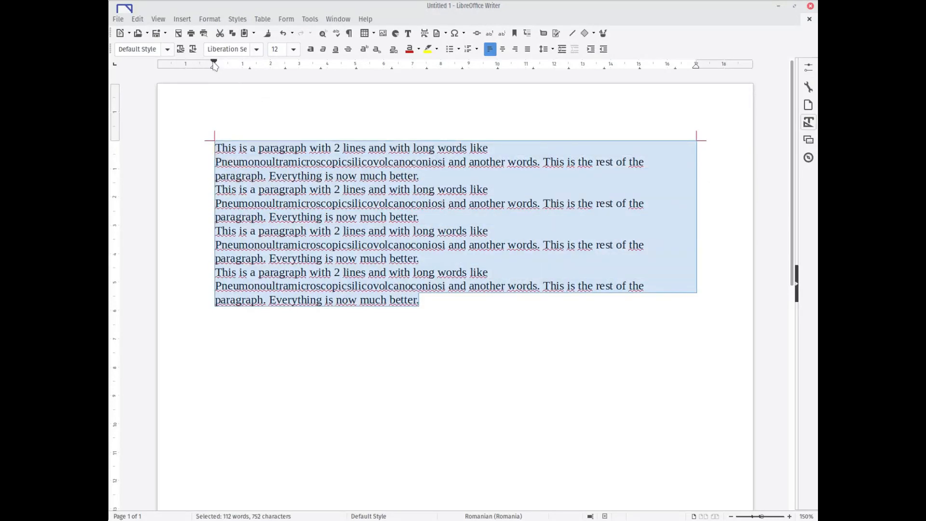
Indent the first line of all four paragraphs with the ruler's first-line indent marker.
{"action": "left_click_drag", "start_coordinate": [214, 64], "coordinate": [241, 64]}
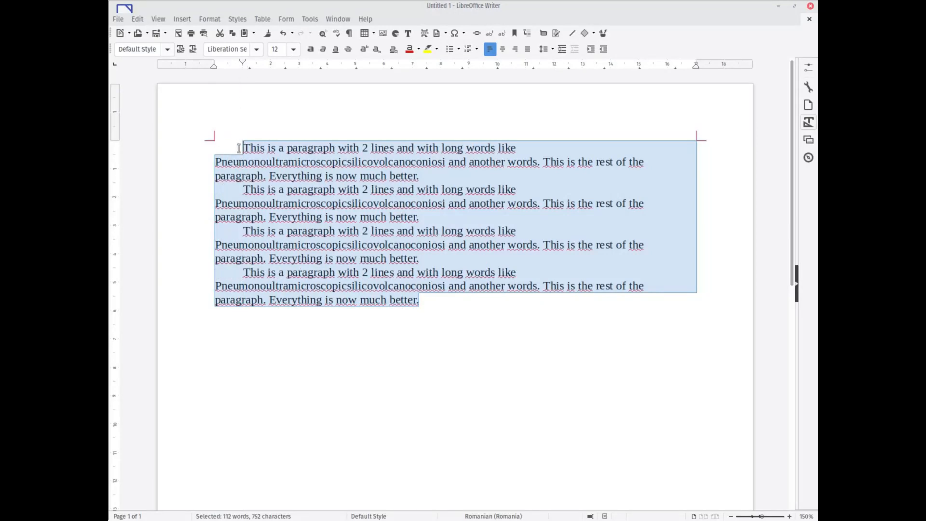
{"action": "mouse_move", "coordinate": [486, 129]}
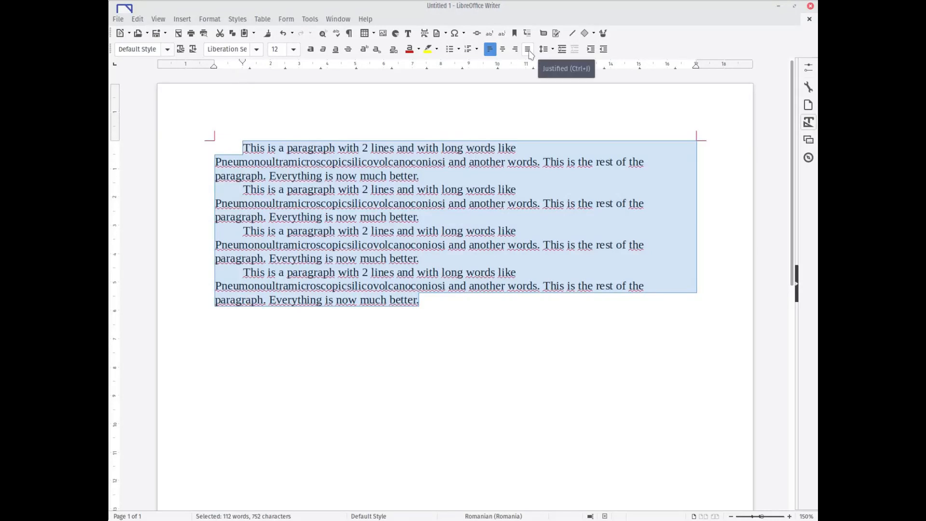
Justify the paragraphs, then select and inspect the long word Pneumonoultramicroscopicsilicovolcanoconiosis.
{"action": "left_click", "coordinate": [526, 50]}
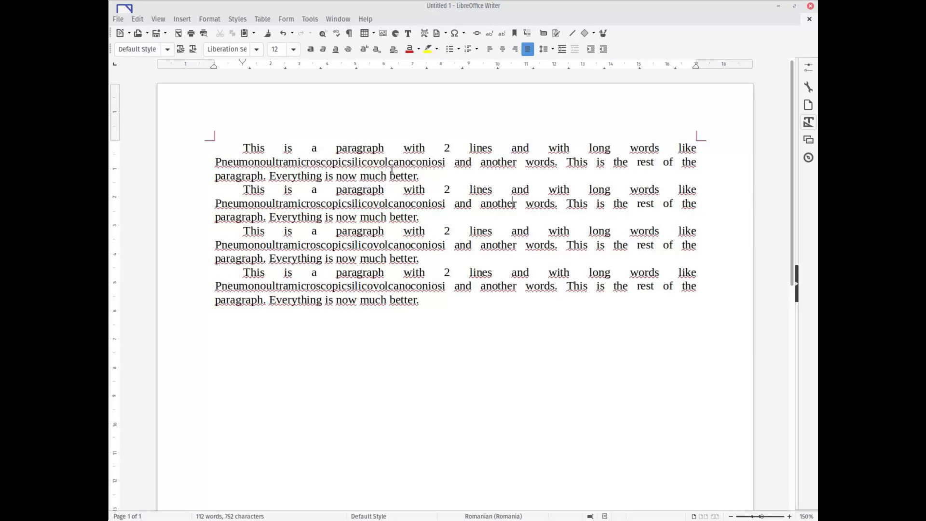
{"action": "double_click", "coordinate": [237, 162]}
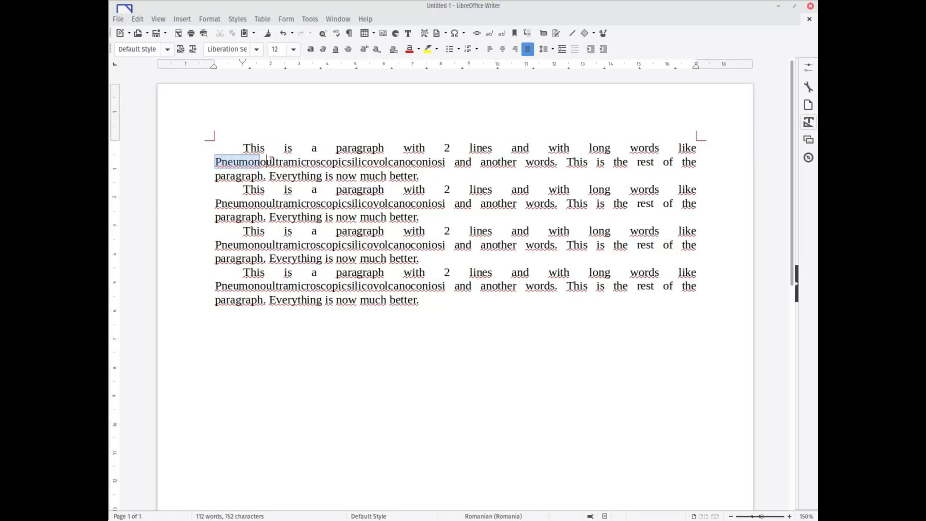
{"action": "double_click", "coordinate": [329, 162]}
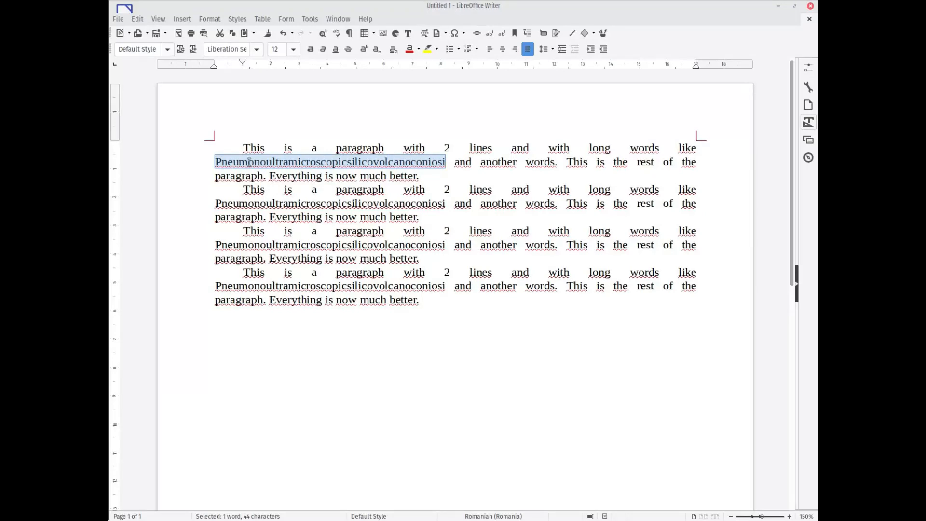
{"action": "left_click", "coordinate": [444, 162]}
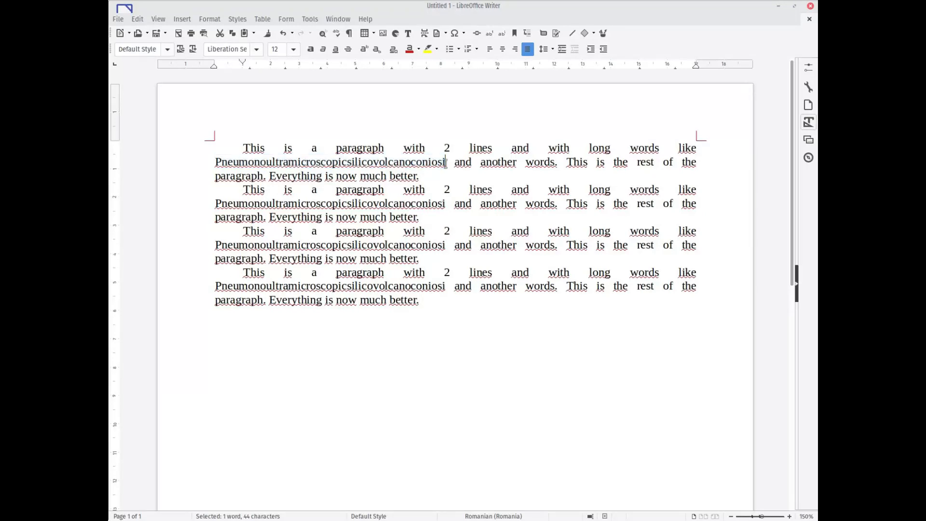
{"action": "left_click", "coordinate": [239, 162]}
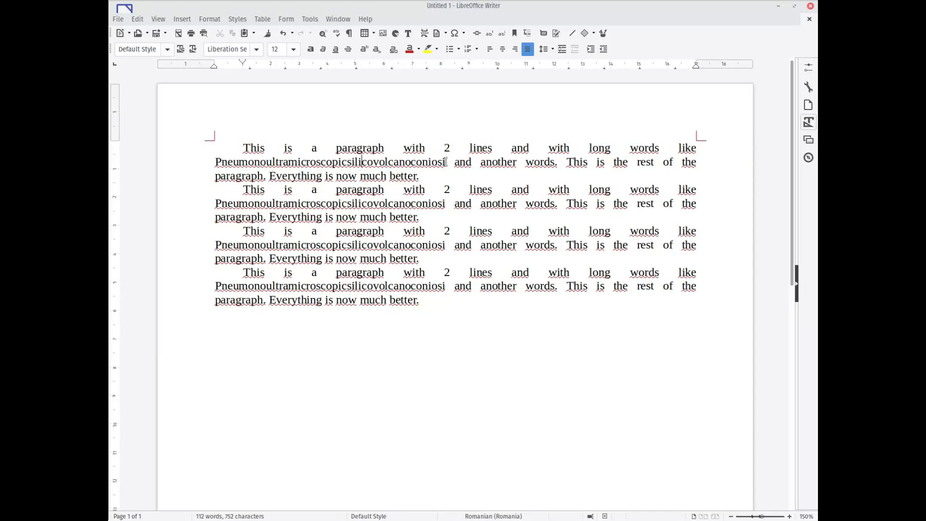
{"action": "double_click", "coordinate": [329, 161]}
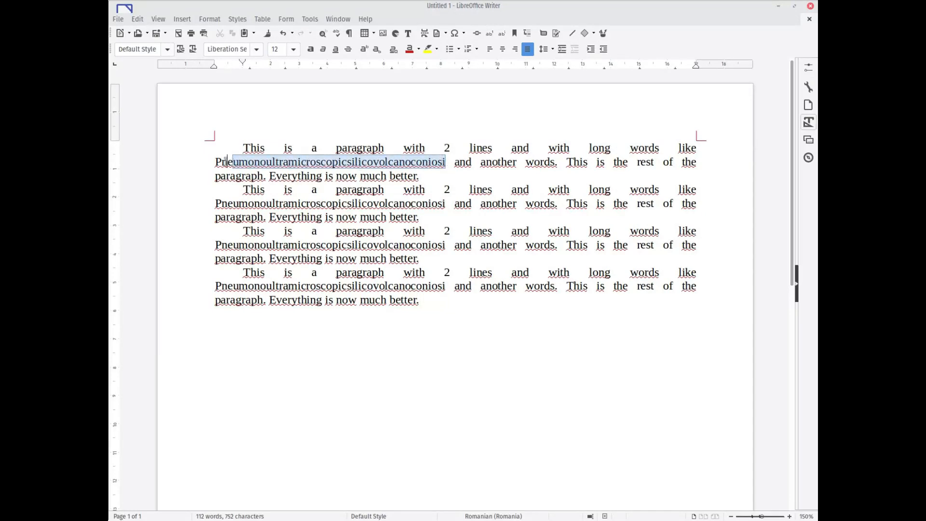
{"action": "double_click", "coordinate": [329, 161]}
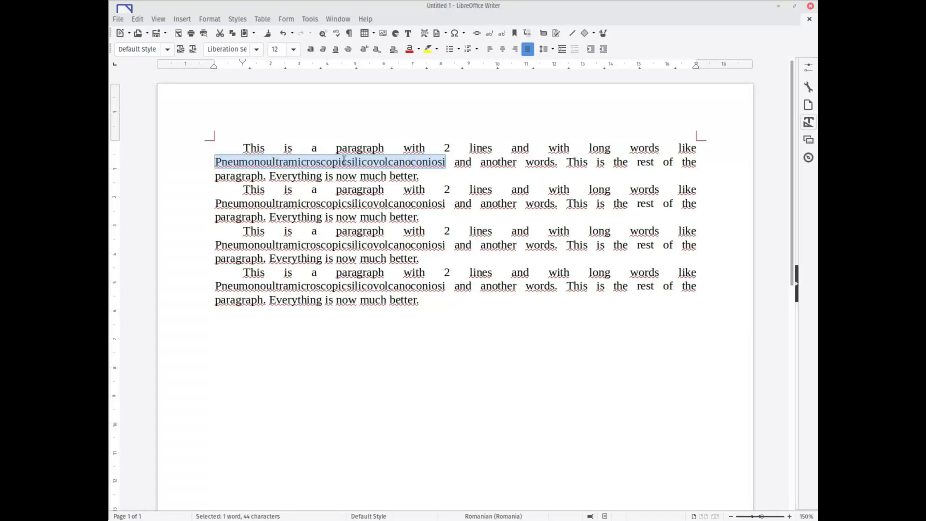
{"action": "left_click", "coordinate": [362, 162]}
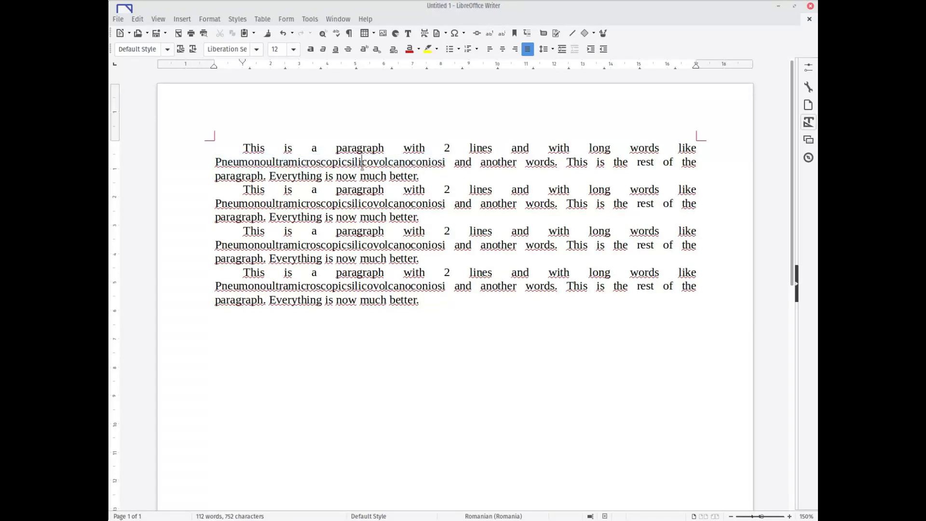
{"action": "mouse_move", "coordinate": [553, 146]}
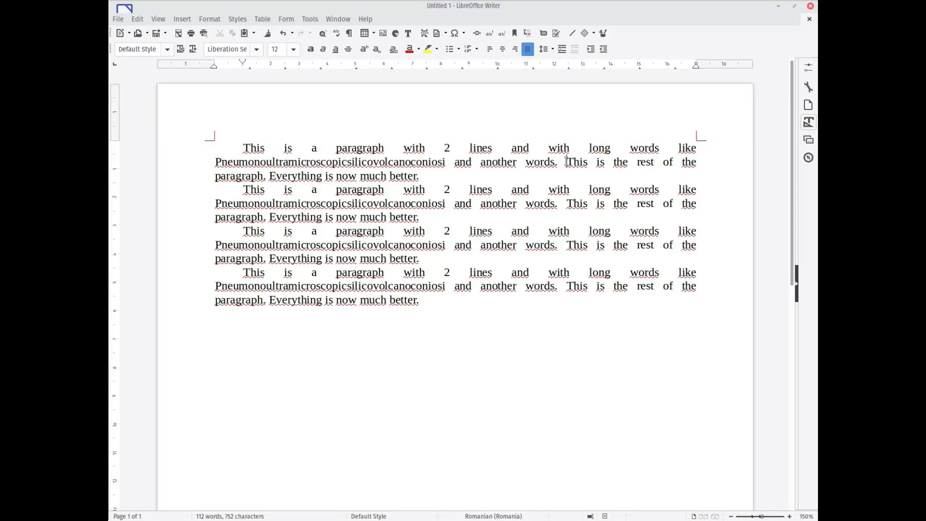
{"action": "mouse_move", "coordinate": [537, 238]}
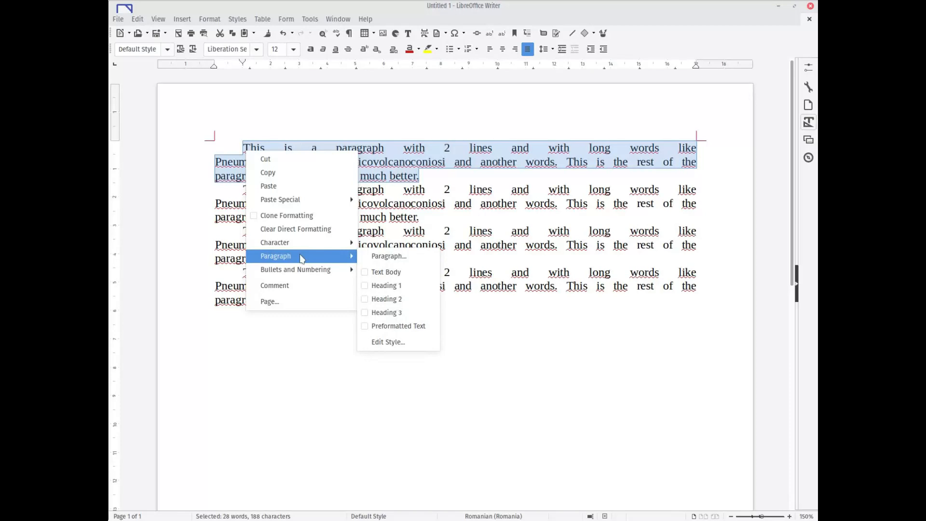
{"action": "mouse_move", "coordinate": [388, 256]}
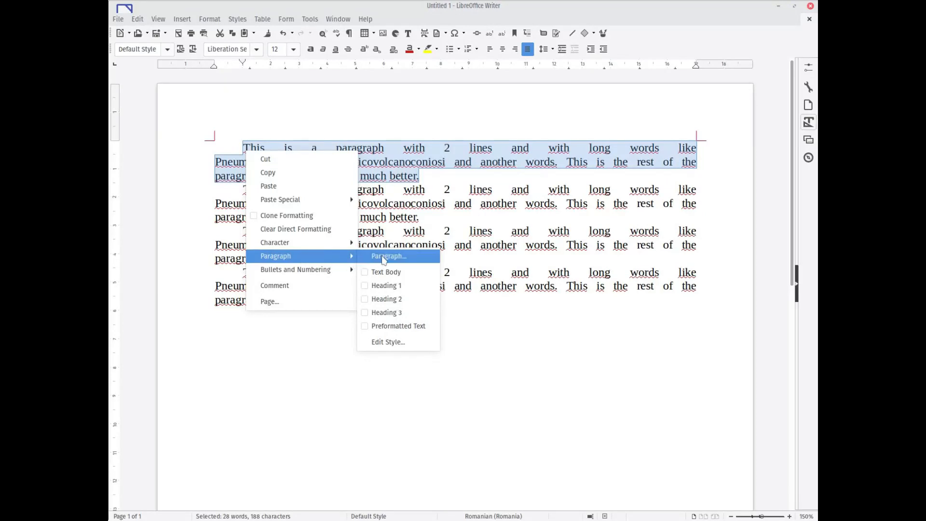
Tick Hyphenation Automatically on the first paragraph's Text Flow settings.
{"action": "left_click", "coordinate": [388, 256]}
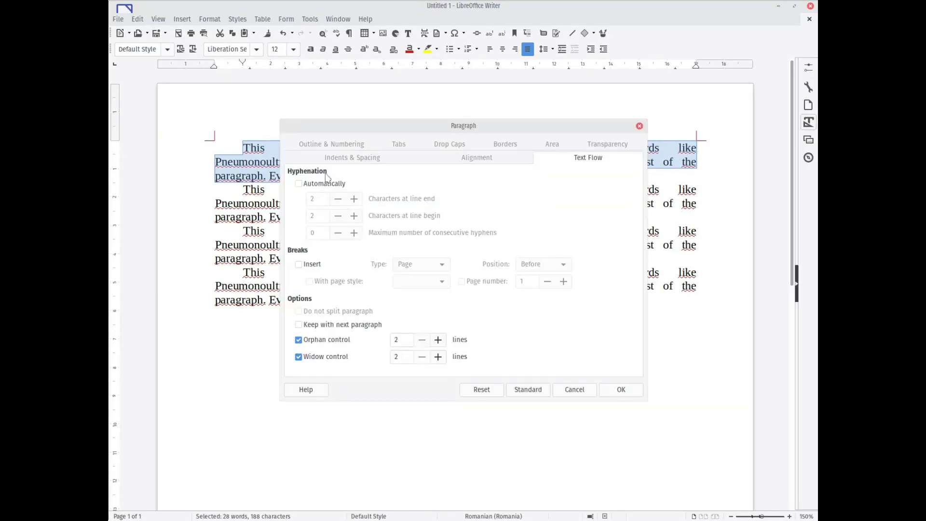
{"action": "left_click", "coordinate": [331, 144]}
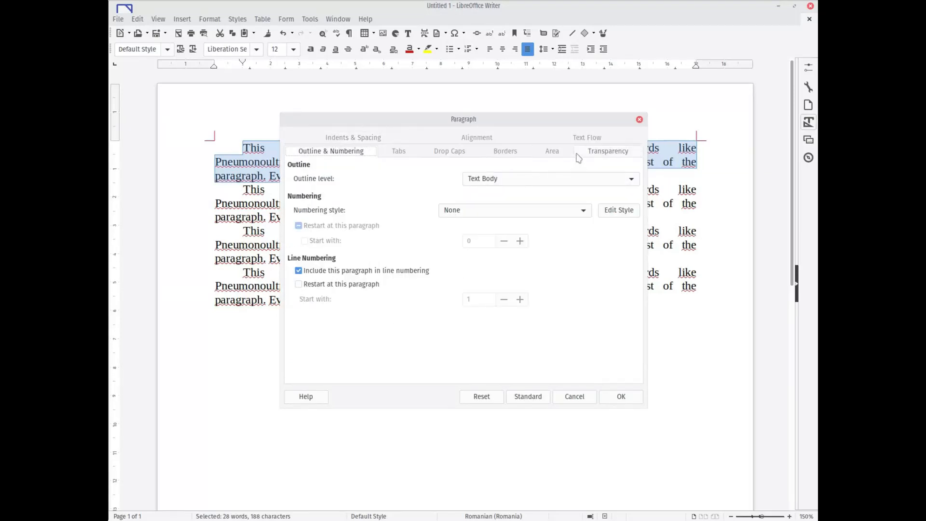
{"action": "left_click", "coordinate": [587, 151]}
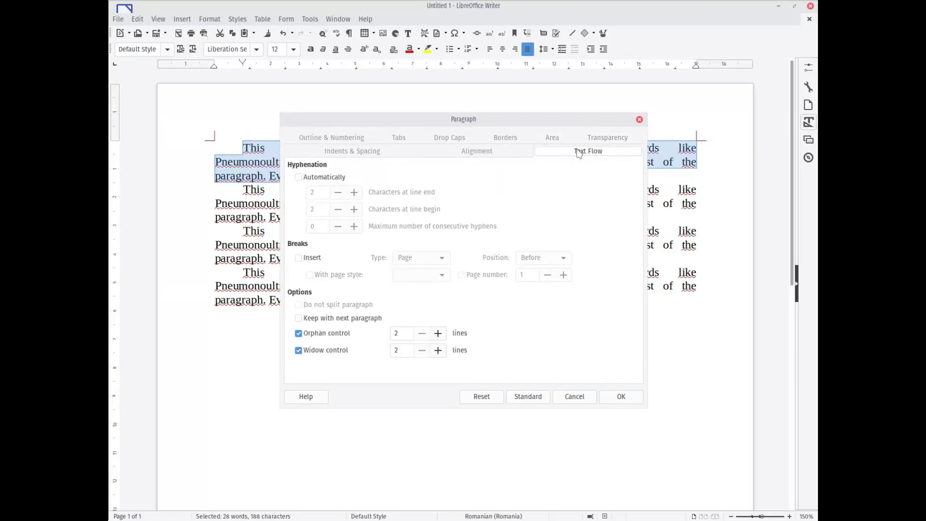
{"action": "mouse_move", "coordinate": [598, 160]}
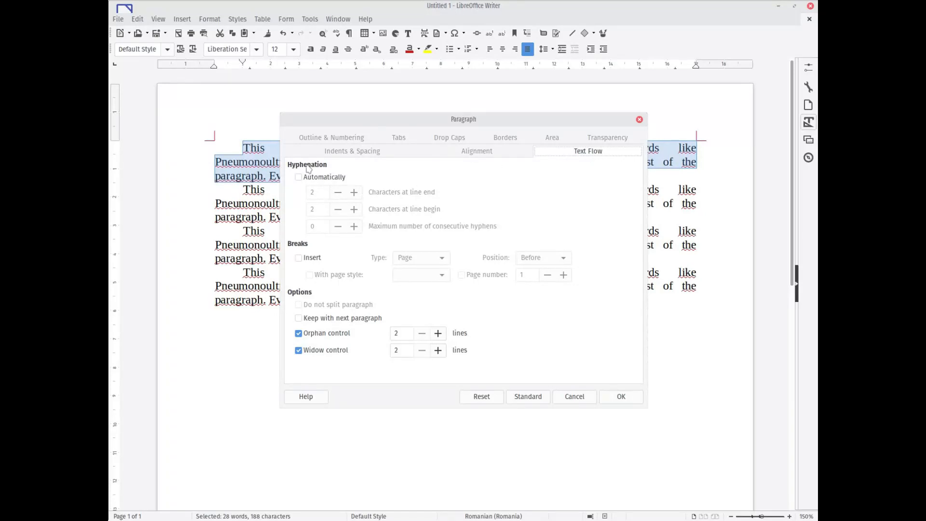
{"action": "mouse_move", "coordinate": [324, 180]}
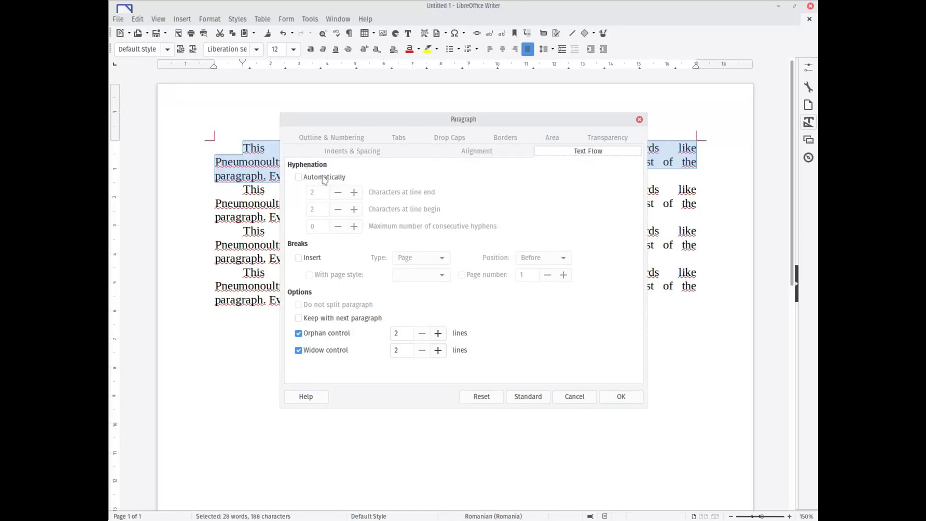
{"action": "left_click", "coordinate": [298, 177]}
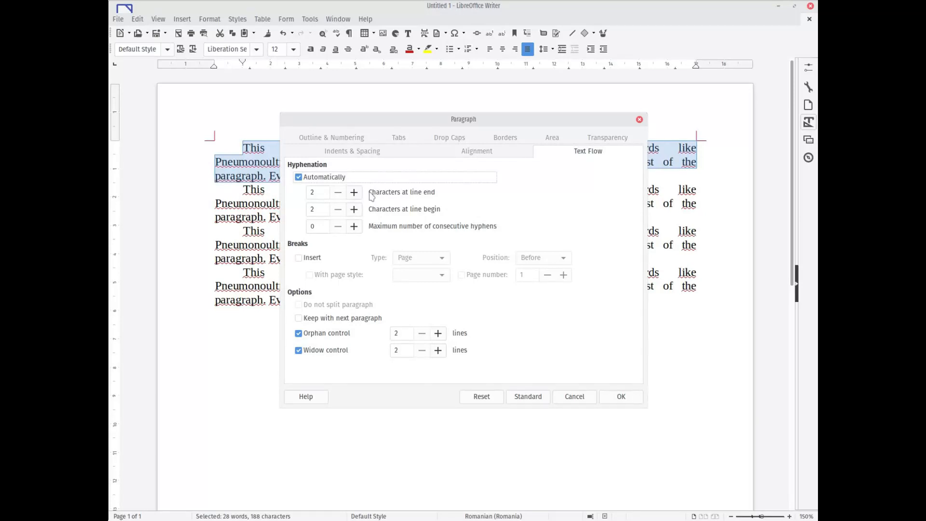
{"action": "mouse_move", "coordinate": [445, 205]}
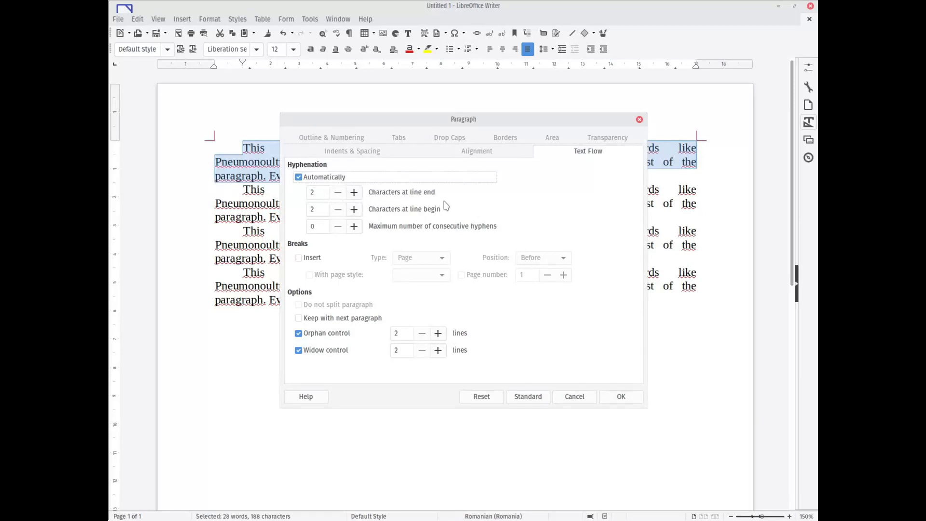
{"action": "mouse_move", "coordinate": [607, 395]}
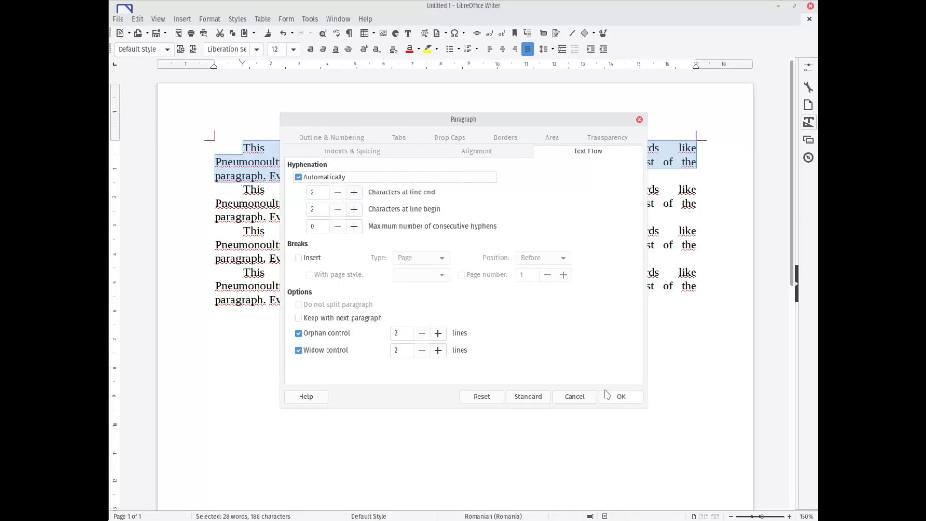
{"action": "mouse_move", "coordinate": [616, 398]}
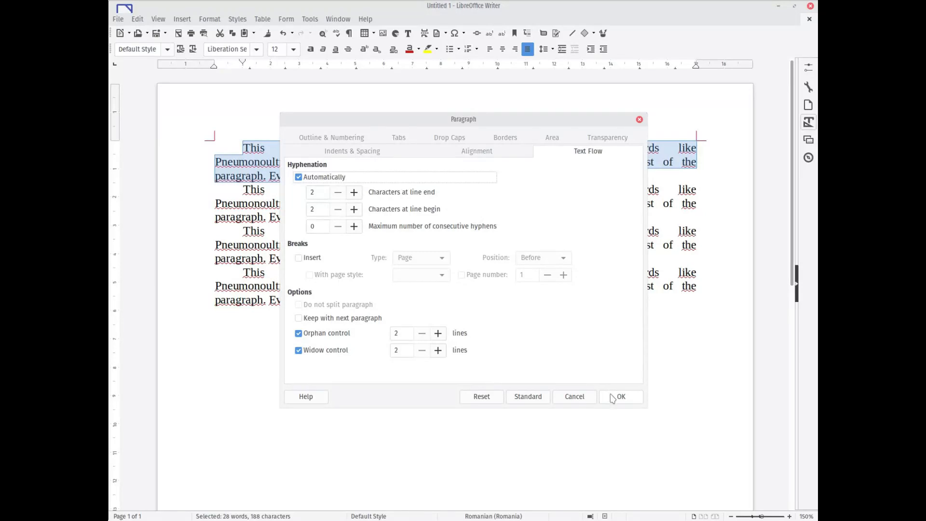
{"action": "left_click", "coordinate": [621, 396]}
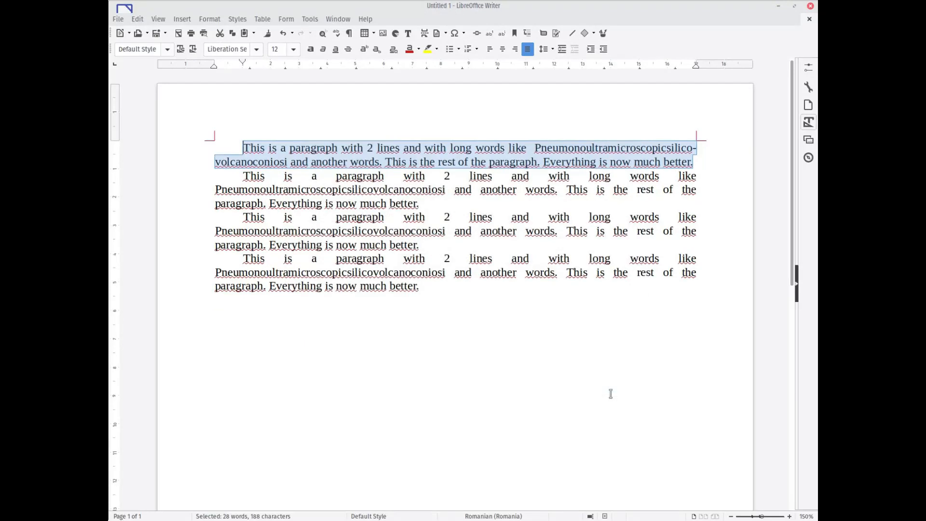
Clear the first paragraph's direct formatting via the Format menu, removing its hyphenation.
{"action": "left_click", "coordinate": [241, 148]}
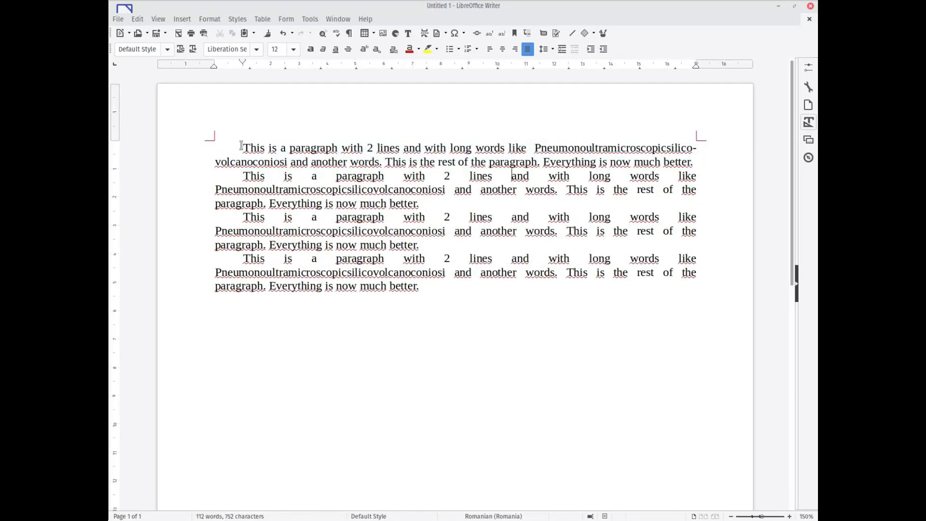
{"action": "left_click", "coordinate": [694, 162]}
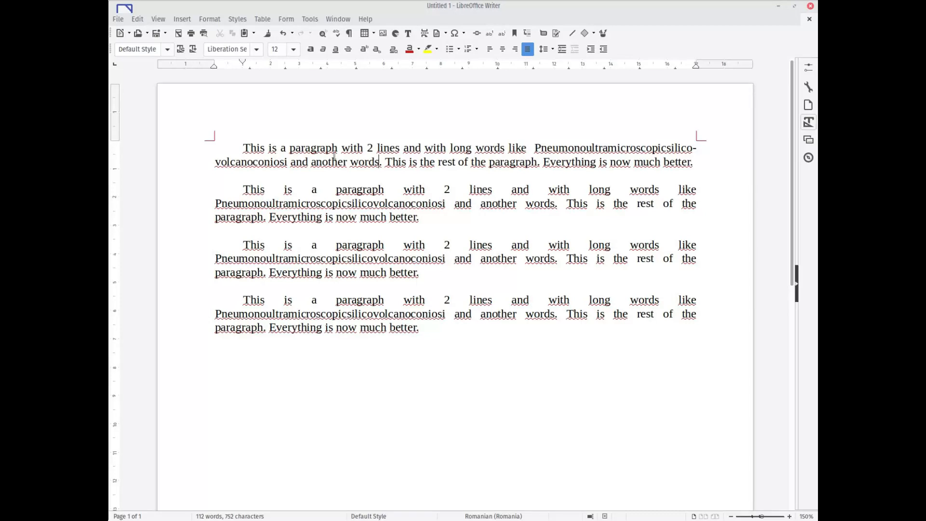
{"action": "double_click", "coordinate": [590, 147]}
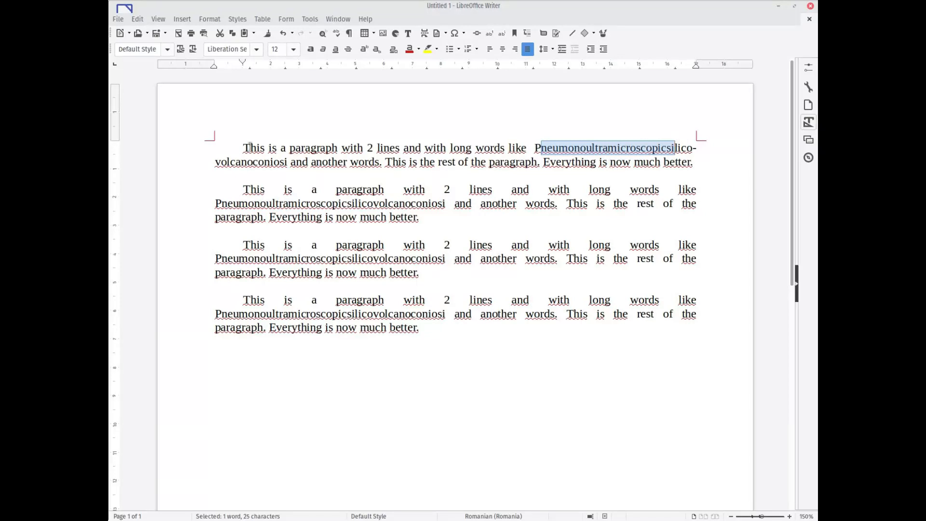
{"action": "left_click", "coordinate": [243, 147]}
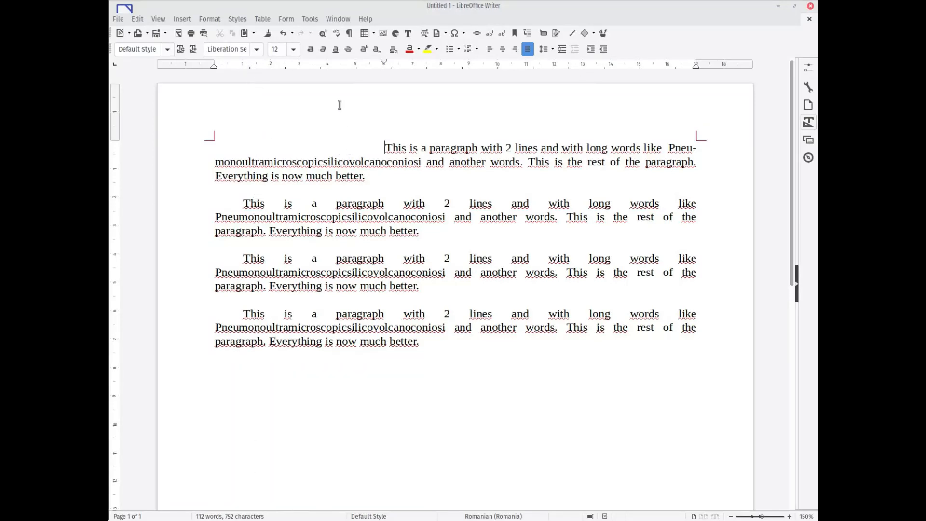
{"action": "left_click", "coordinate": [283, 33]}
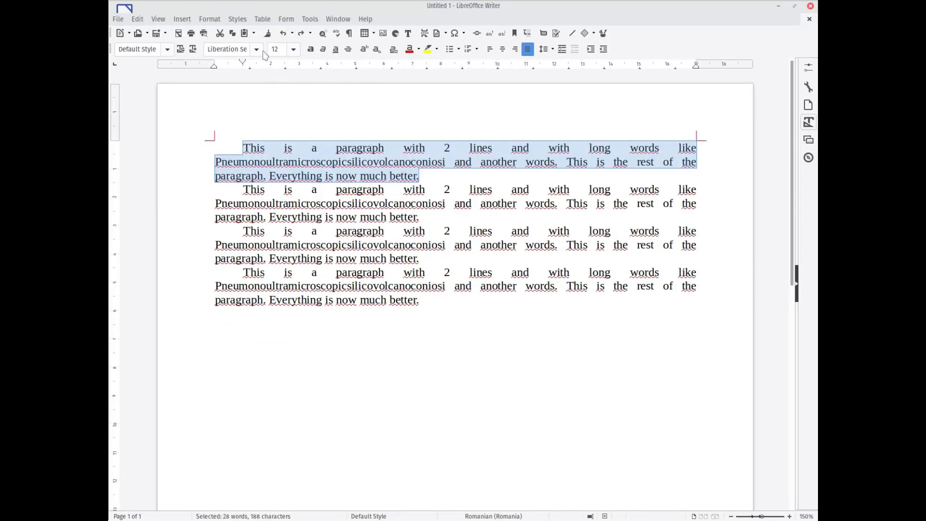
Turn on automatic hyphenation for the first paragraph in the Paragraph dialog.
{"action": "left_click", "coordinate": [285, 148]}
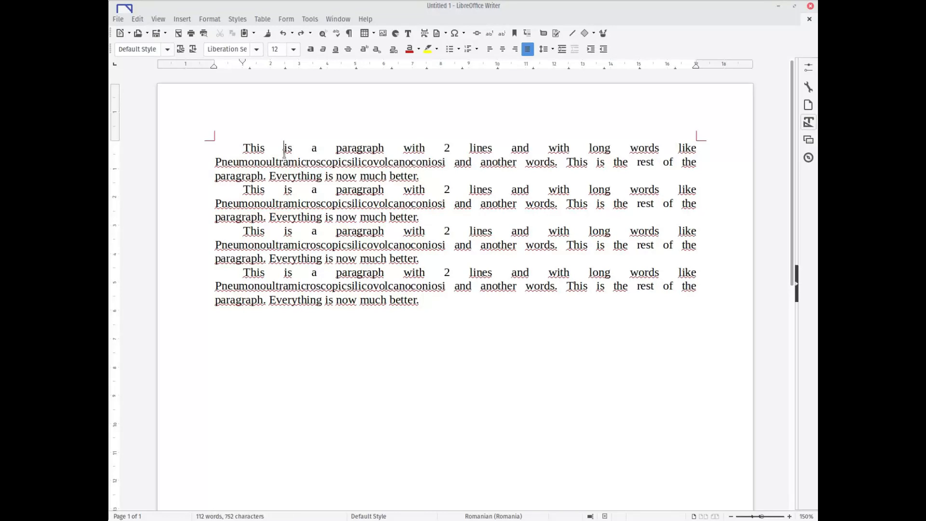
{"action": "mouse_move", "coordinate": [518, 167]}
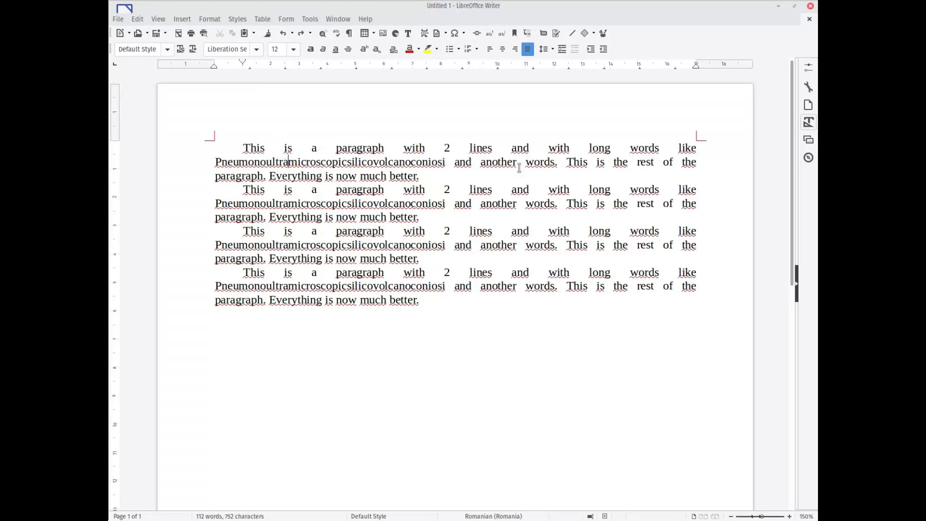
{"action": "mouse_move", "coordinate": [501, 165]}
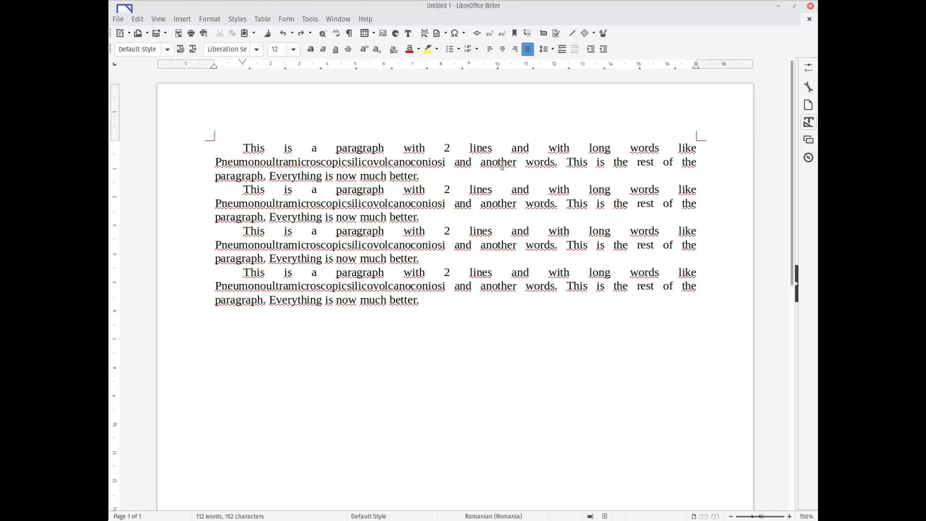
{"action": "left_click", "coordinate": [416, 175]}
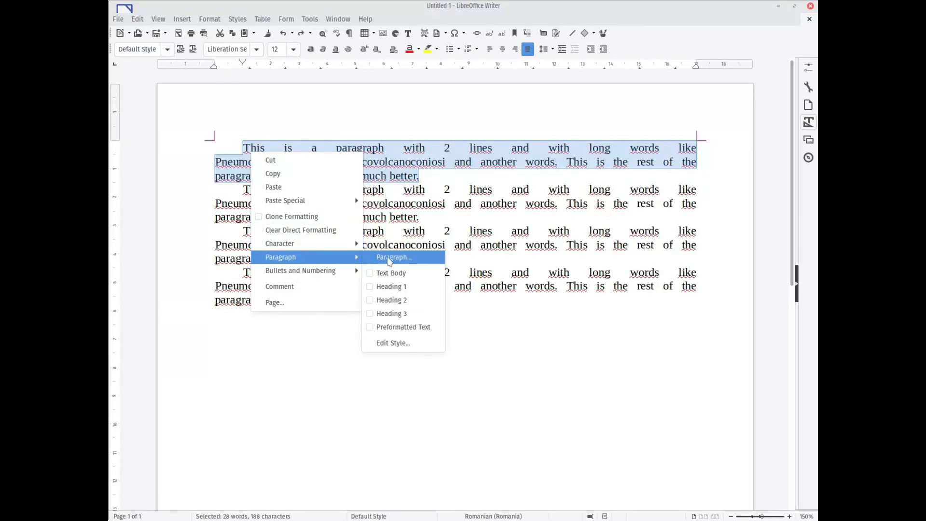
{"action": "left_click", "coordinate": [393, 257]}
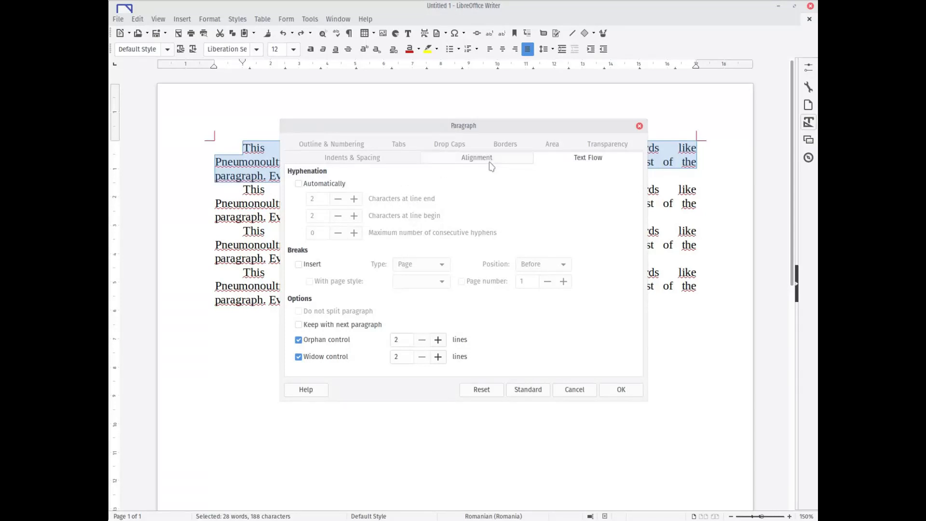
{"action": "left_click", "coordinate": [298, 183]}
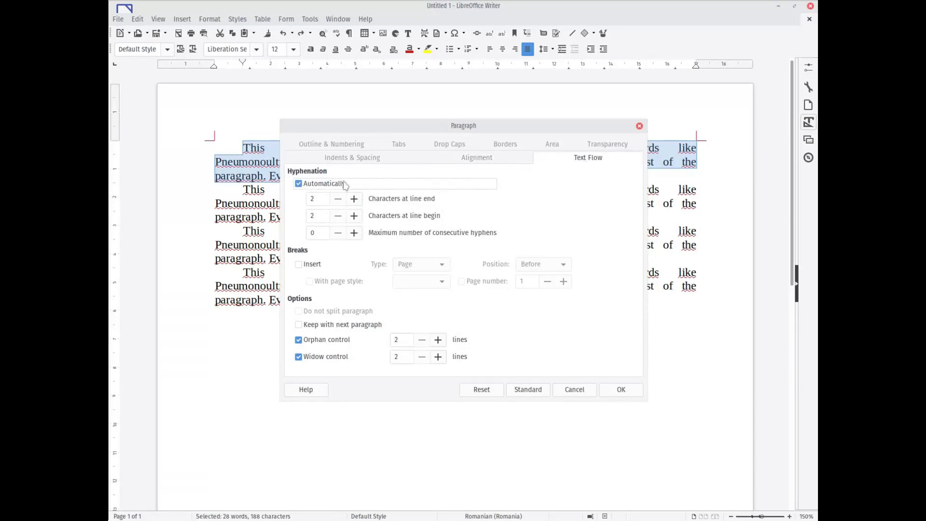
{"action": "mouse_move", "coordinate": [636, 397]}
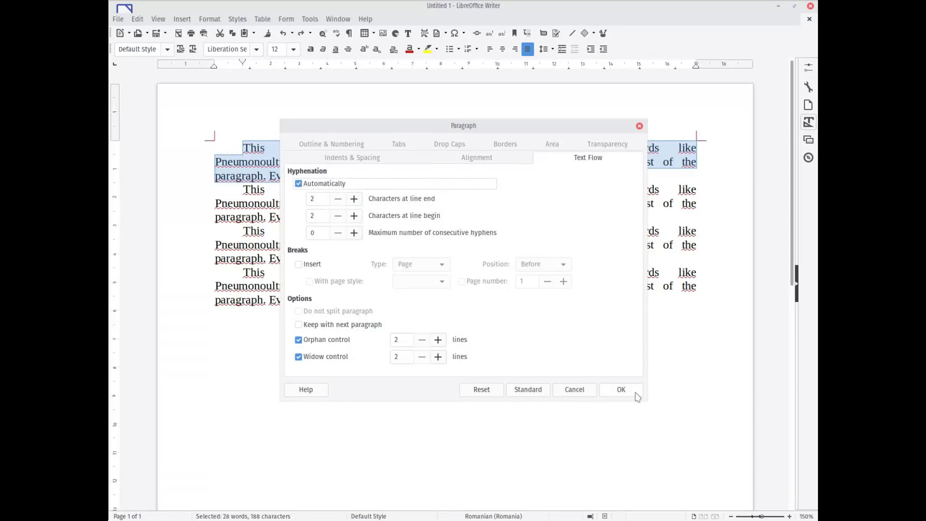
{"action": "left_click", "coordinate": [621, 389]}
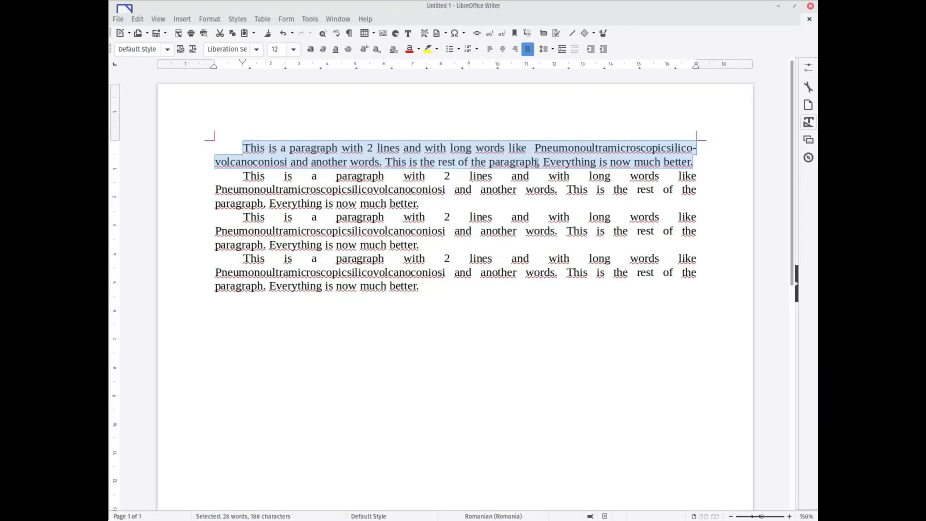
Set the first paragraph's line spacing to double from the toolbar.
{"action": "left_click", "coordinate": [552, 49]}
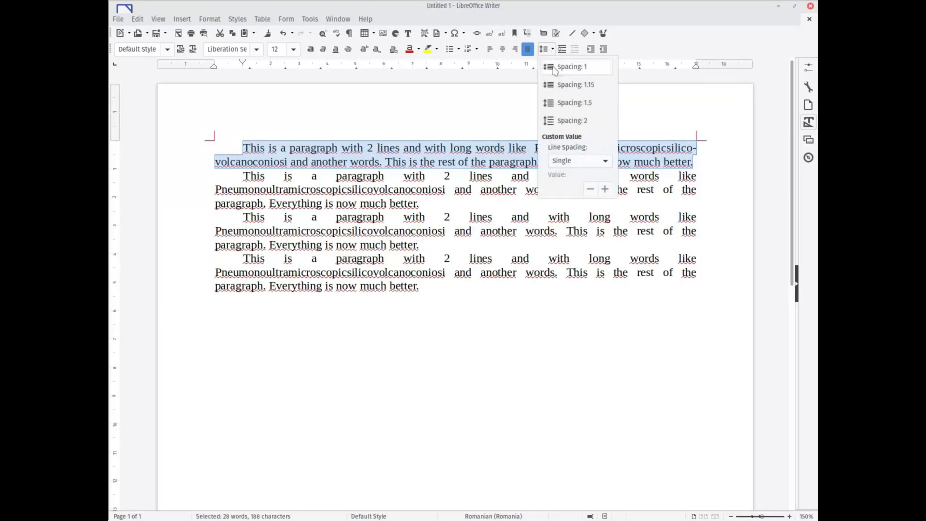
{"action": "left_click", "coordinate": [570, 66]}
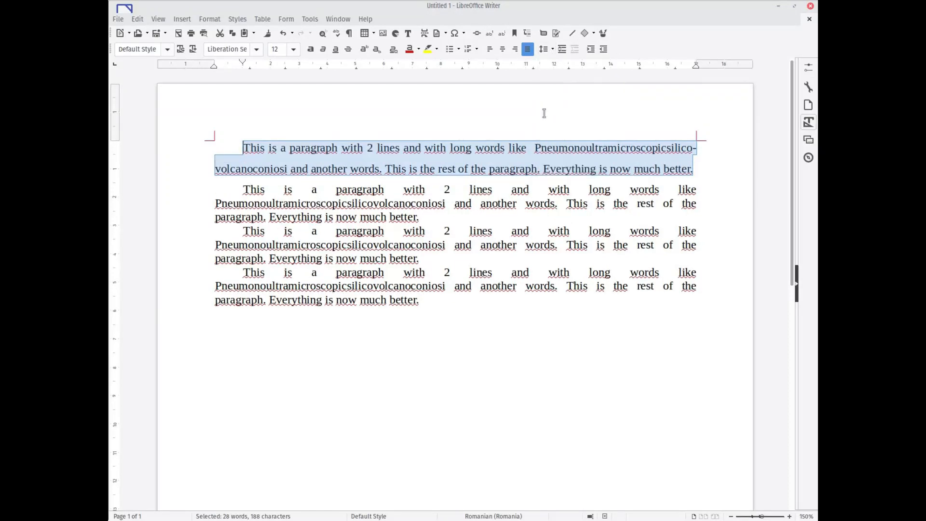
{"action": "left_click", "coordinate": [429, 169]}
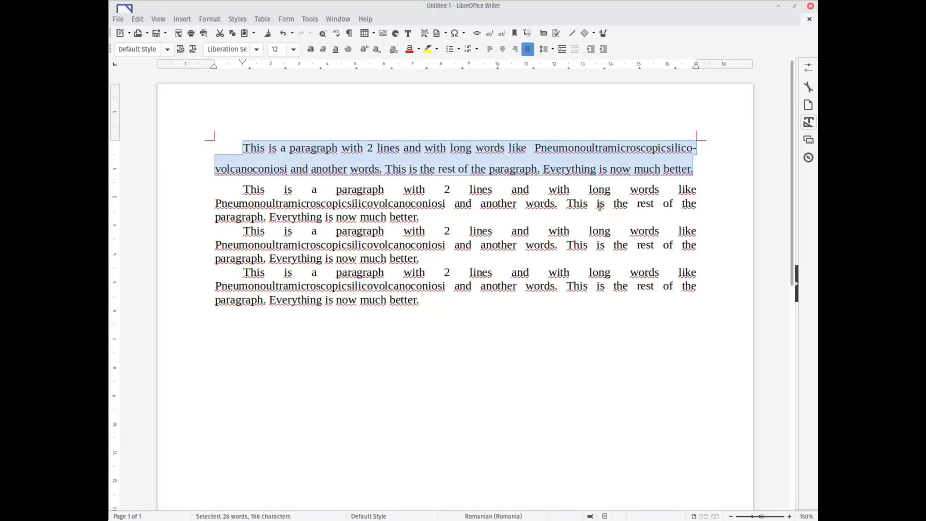
{"action": "mouse_move", "coordinate": [402, 378]}
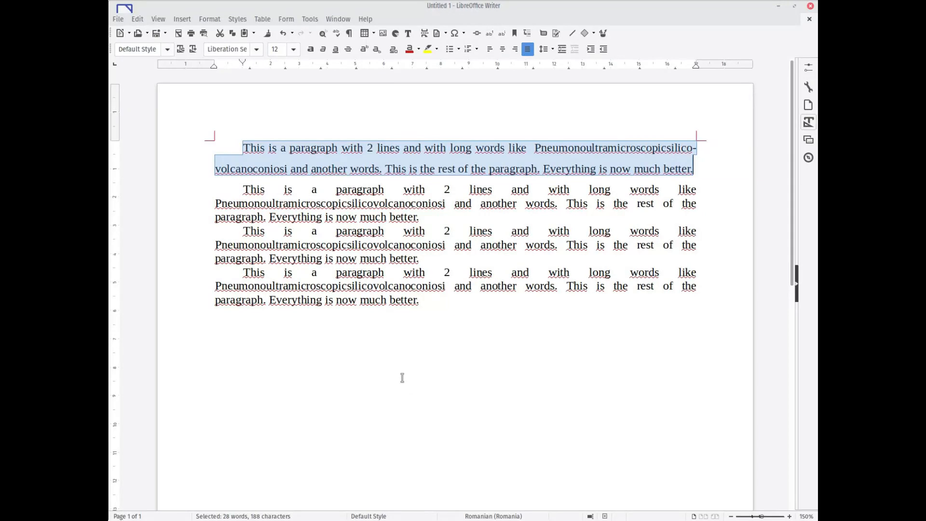
{"action": "left_click", "coordinate": [357, 189]}
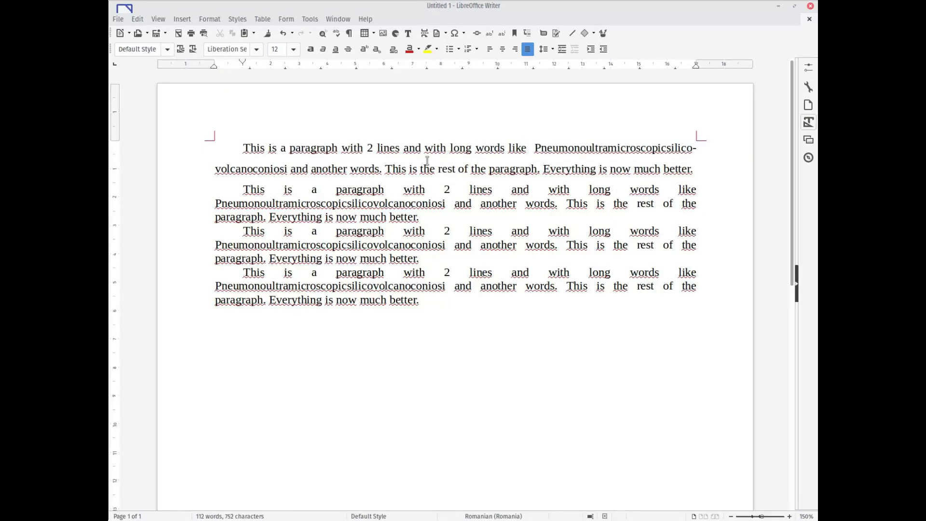
{"action": "left_click", "coordinate": [242, 147]}
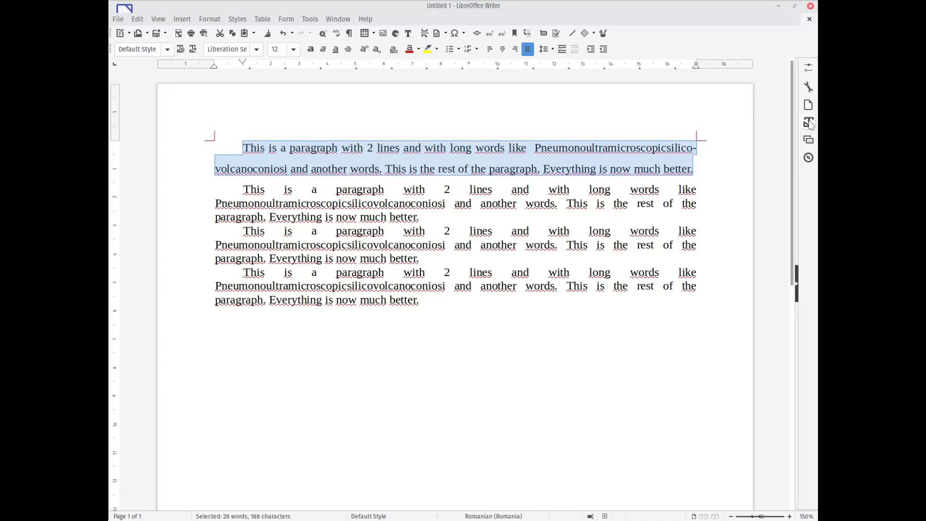
Create the paragraph style 'mystyle' from the first paragraph using New Style from Selection.
{"action": "left_click", "coordinate": [808, 122]}
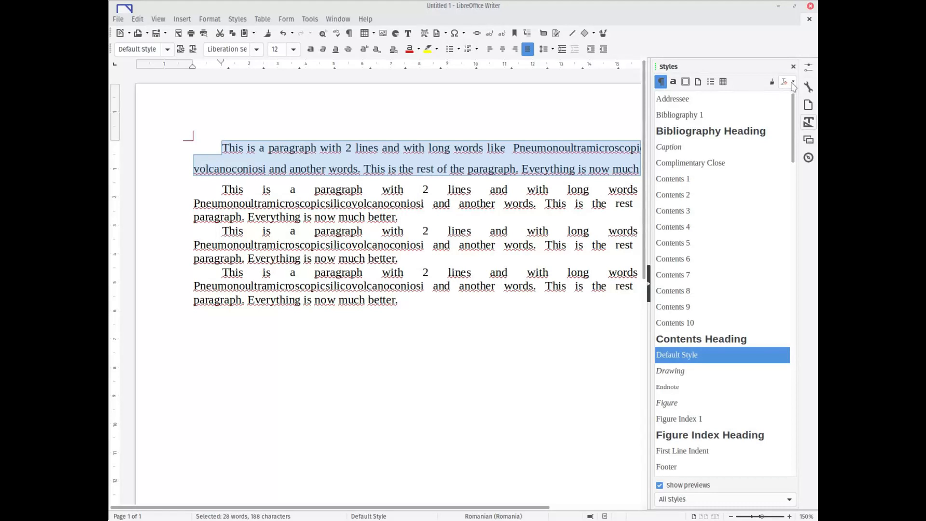
{"action": "left_click", "coordinate": [787, 82]}
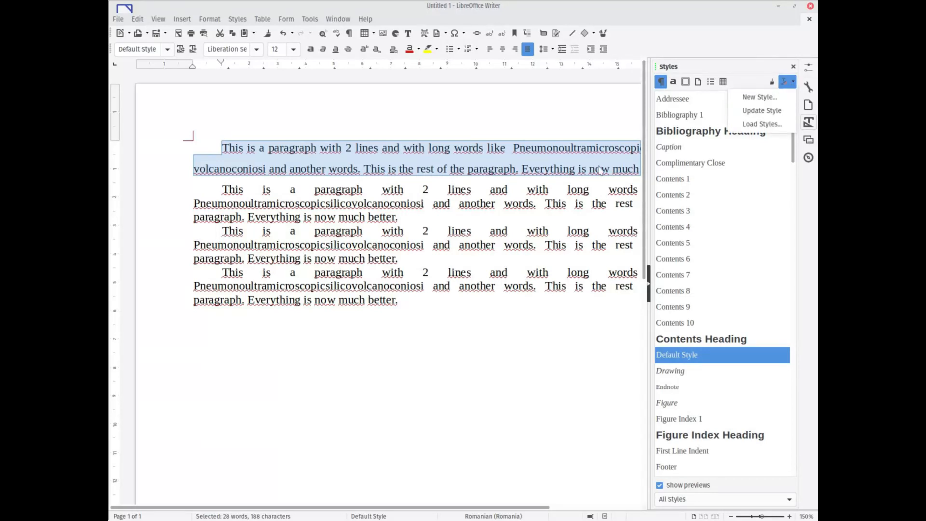
{"action": "mouse_move", "coordinate": [760, 97]}
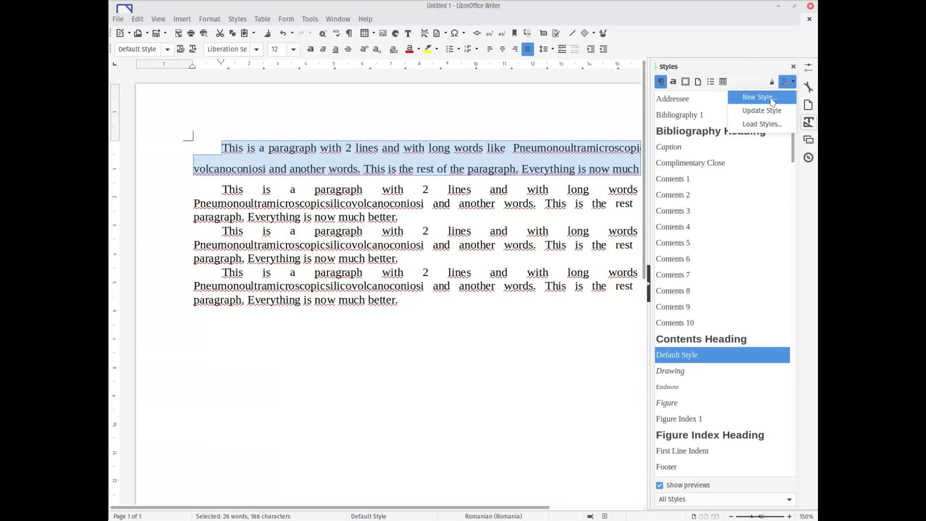
{"action": "left_click", "coordinate": [757, 97]}
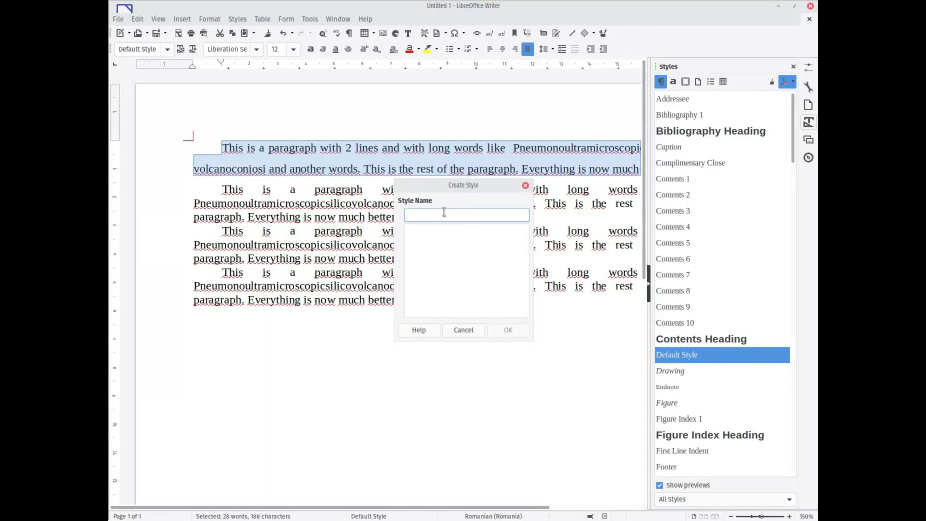
{"action": "type", "text": "mysty"}
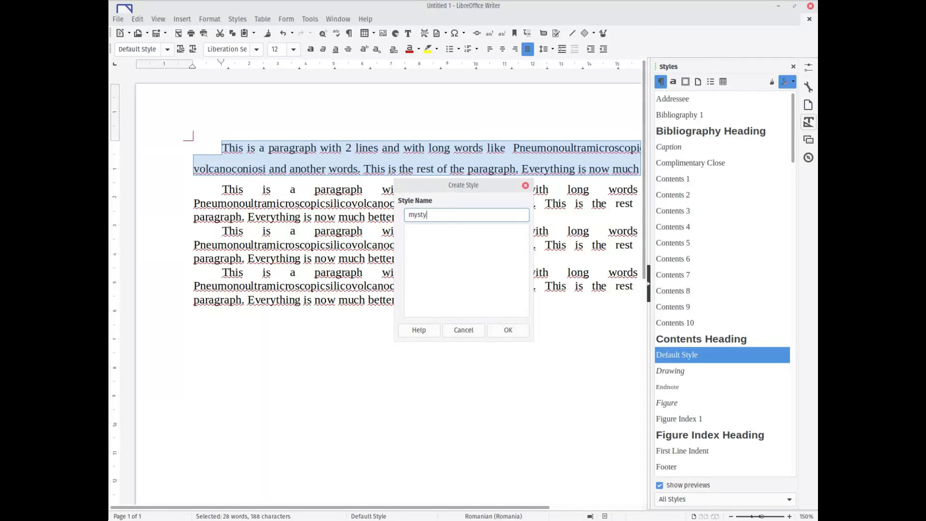
{"action": "type", "text": "le"}
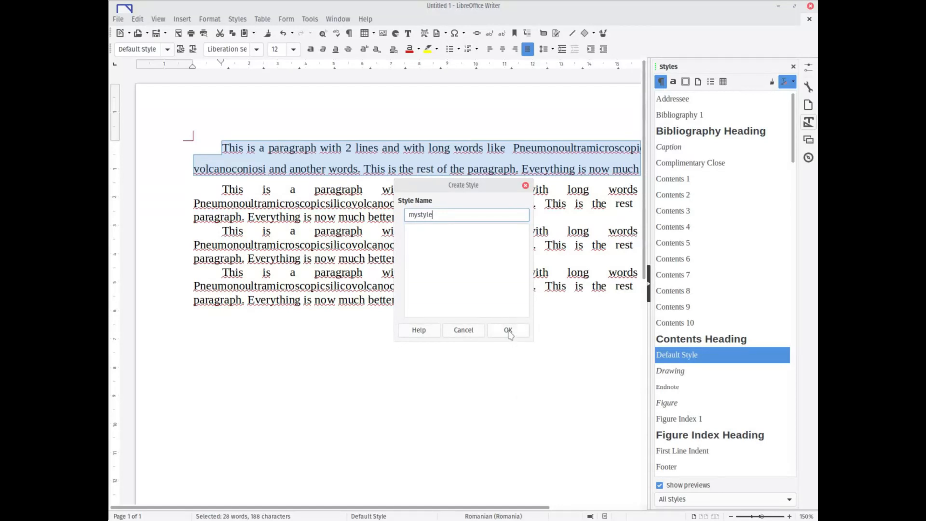
{"action": "left_click", "coordinate": [507, 330]}
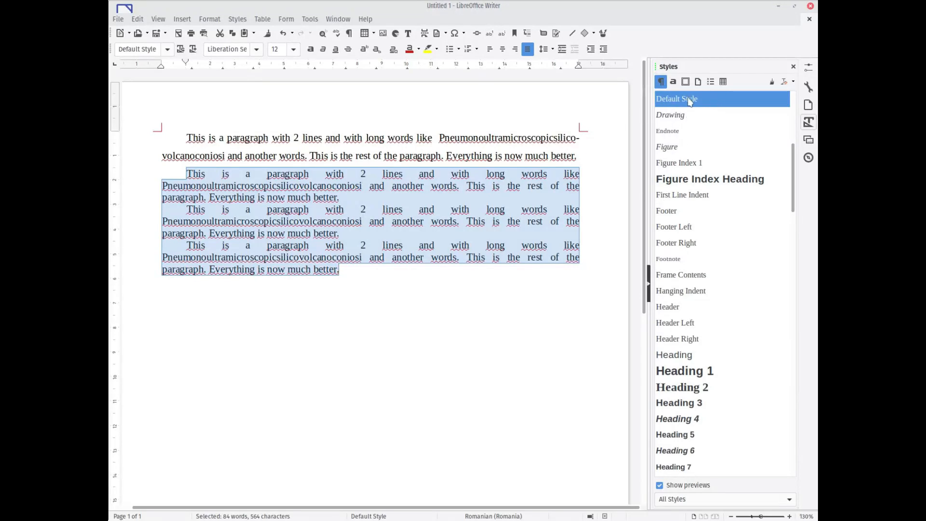
Apply mystyle to the three other selected paragraphs from the Styles sidebar.
{"action": "scroll", "scroll_direction": "down", "scroll_amount": 3}
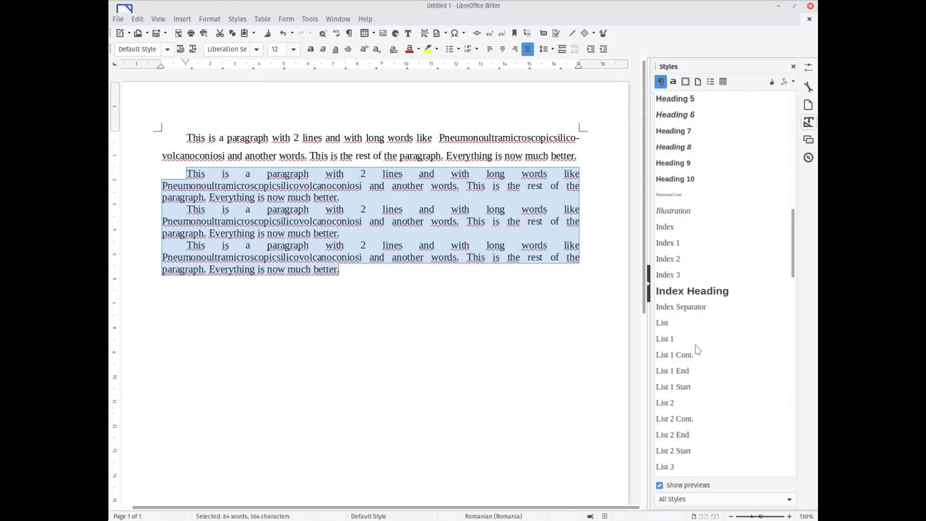
{"action": "scroll", "scroll_direction": "up", "scroll_amount": 3}
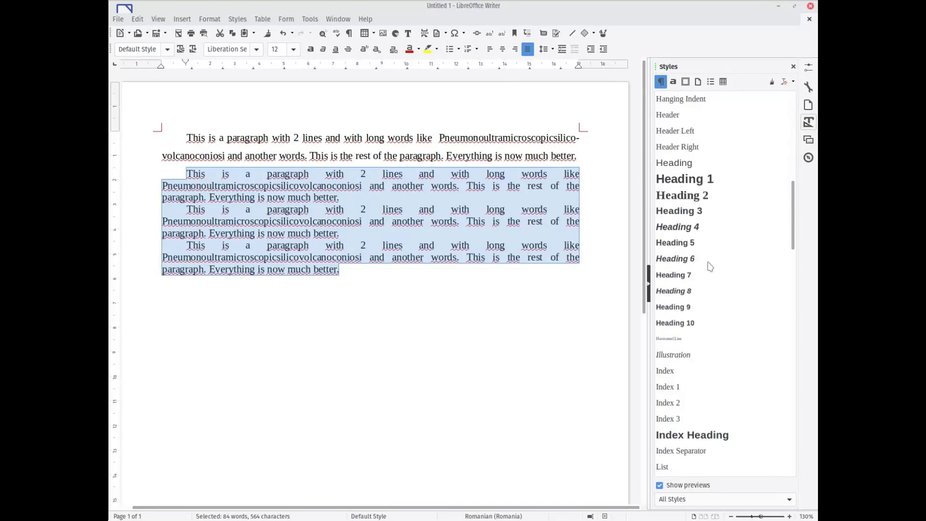
{"action": "scroll", "scroll_direction": "down", "scroll_amount": 3}
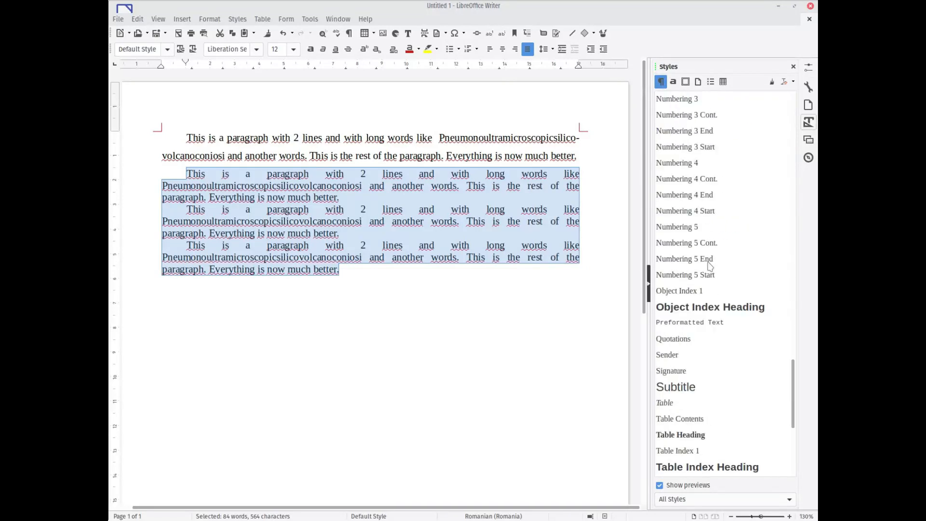
{"action": "mouse_move", "coordinate": [694, 502]}
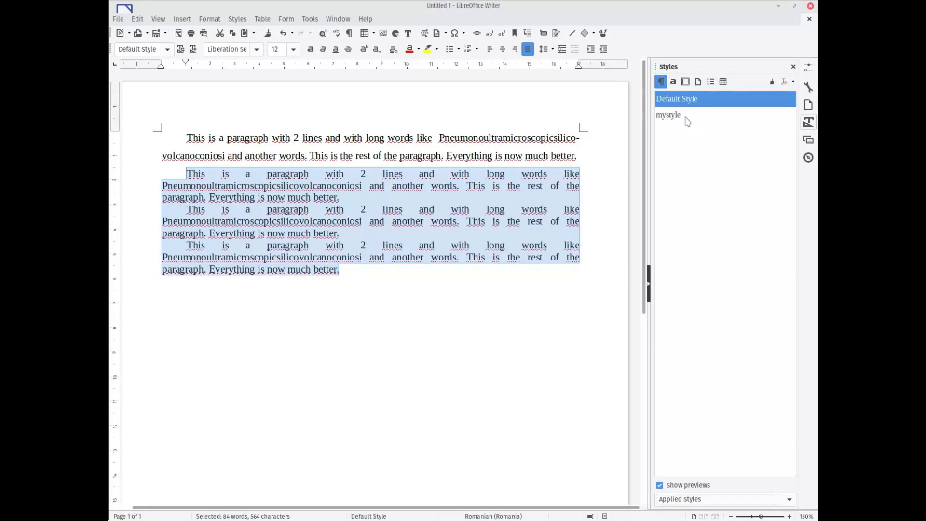
{"action": "double_click", "coordinate": [668, 115]}
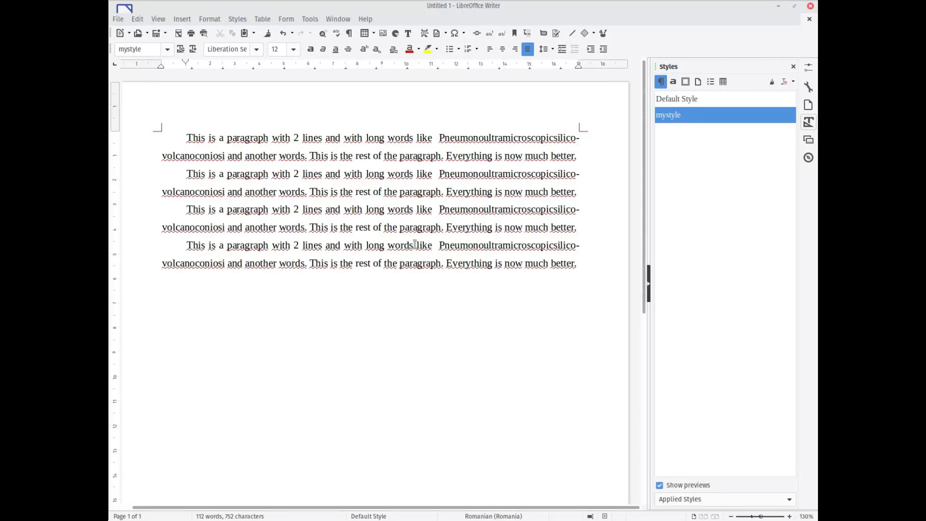
{"action": "mouse_move", "coordinate": [427, 162]}
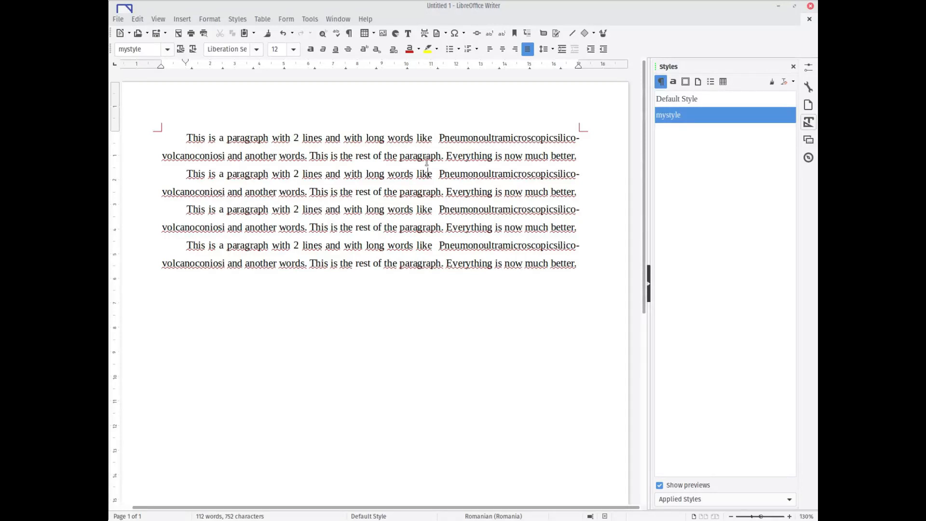
{"action": "mouse_move", "coordinate": [703, 102]}
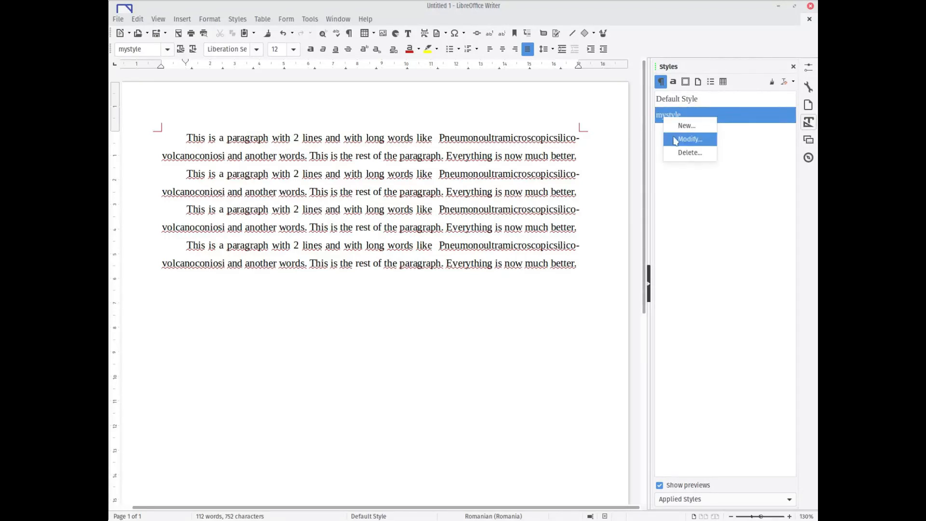
Enable automatic hyphenation in the mystyle style's Text Flow settings.
{"action": "left_click", "coordinate": [689, 139]}
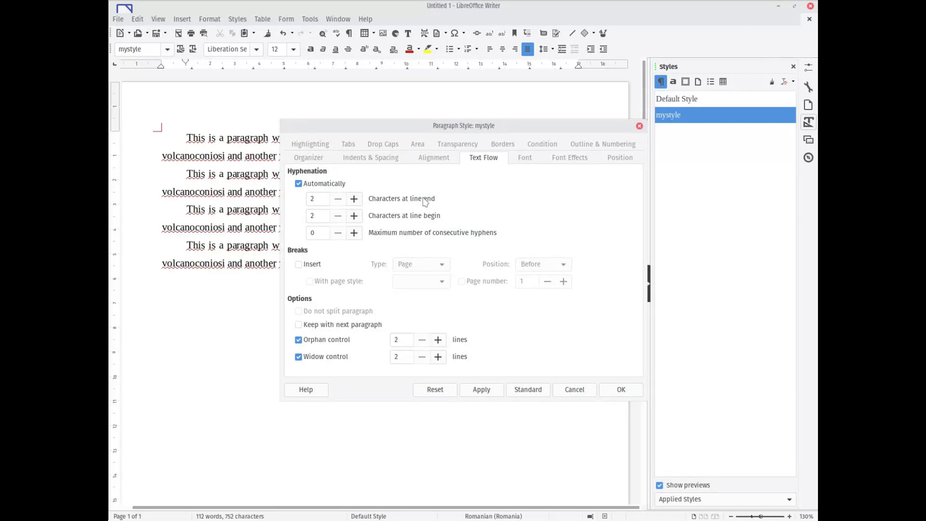
{"action": "left_click", "coordinate": [299, 183]}
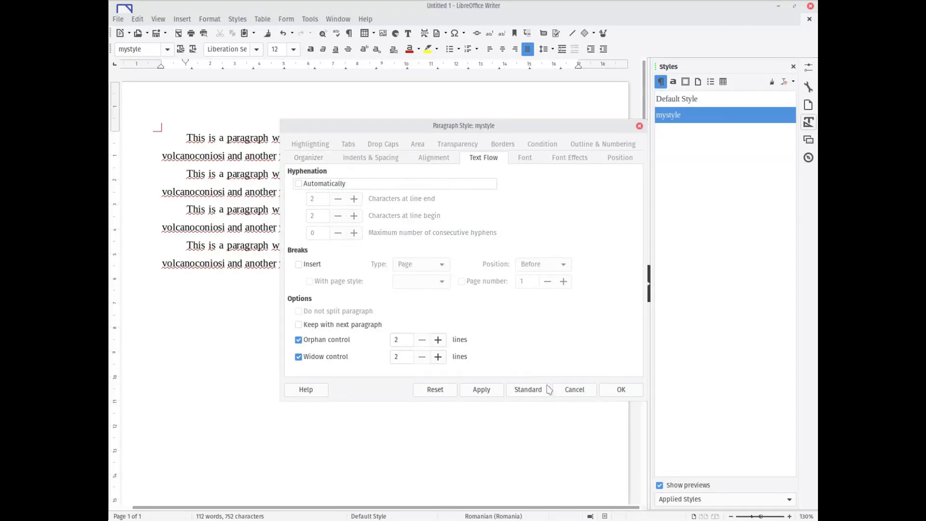
{"action": "left_click", "coordinate": [481, 389]}
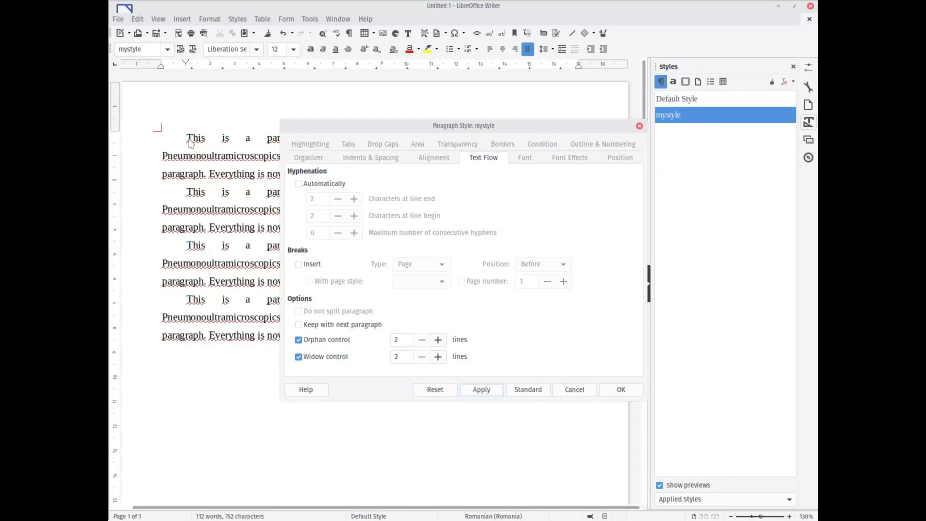
{"action": "left_click", "coordinate": [299, 184]}
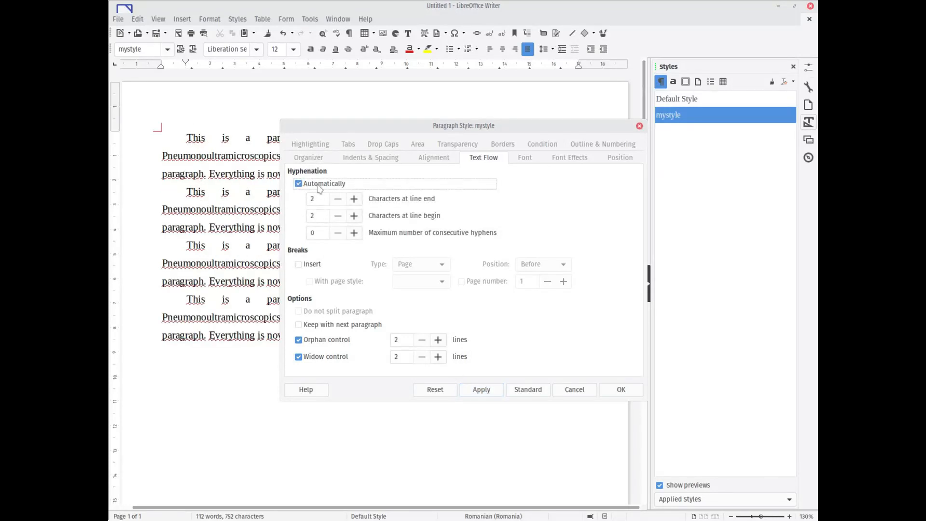
{"action": "left_click", "coordinate": [481, 390]}
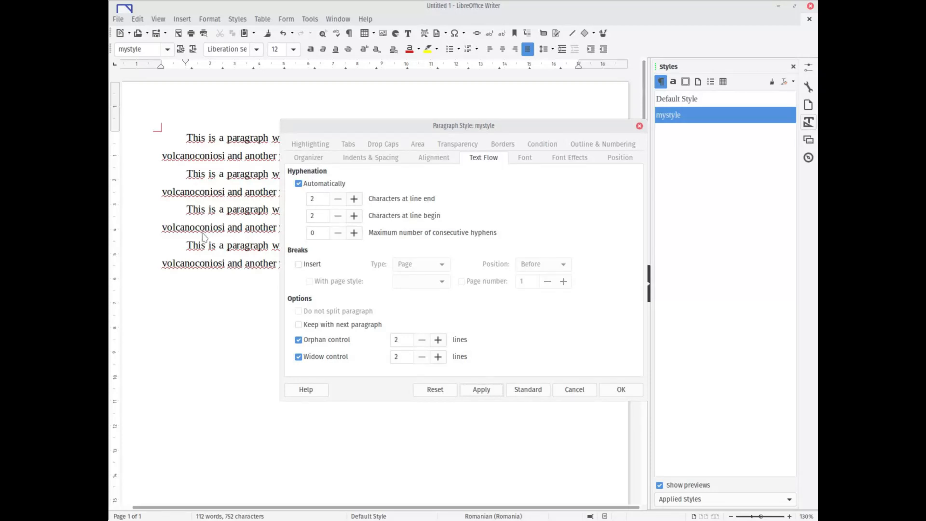
Set mystyle's line spacing to Double and confirm the style changes.
{"action": "left_click", "coordinate": [371, 157]}
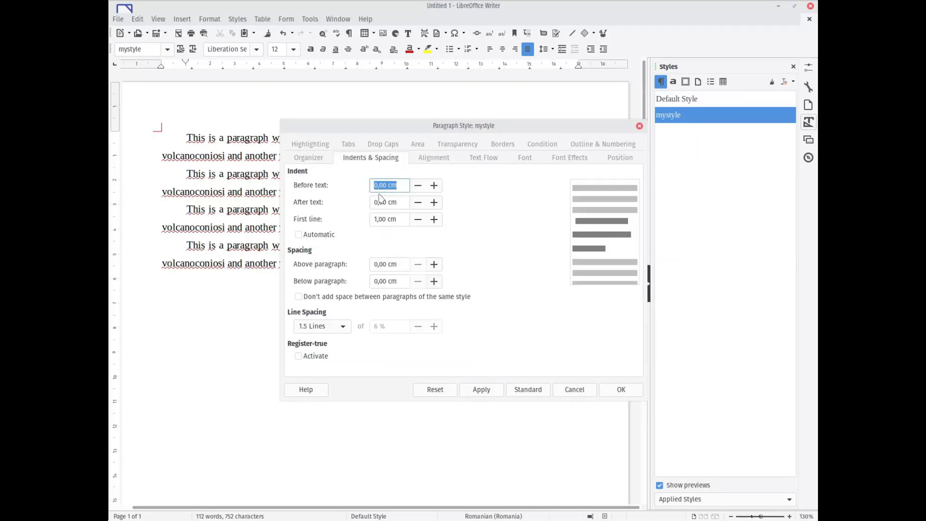
{"action": "left_click", "coordinate": [322, 326]}
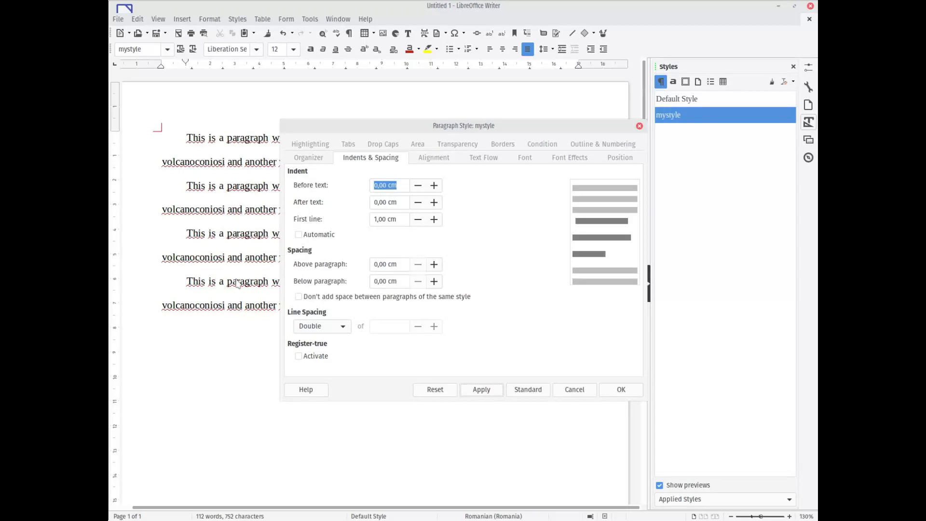
{"action": "mouse_move", "coordinate": [476, 388]}
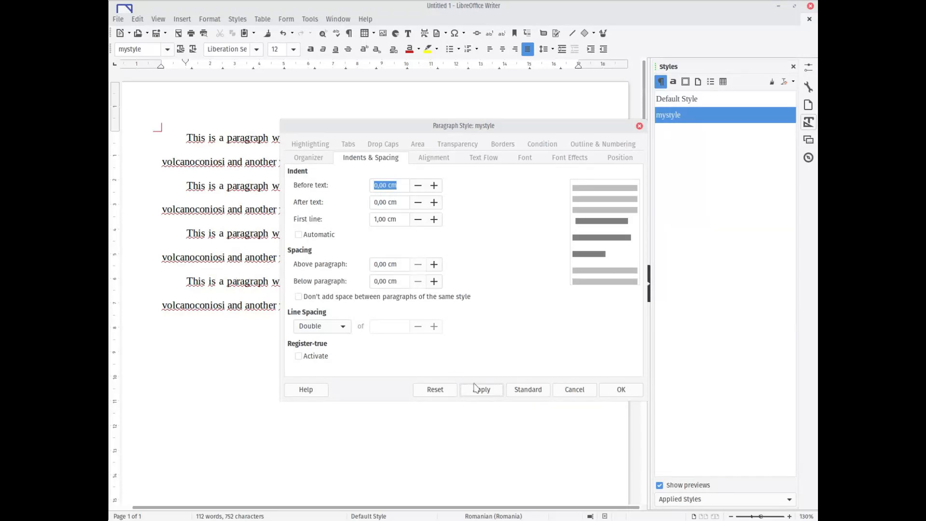
{"action": "left_click", "coordinate": [621, 390]}
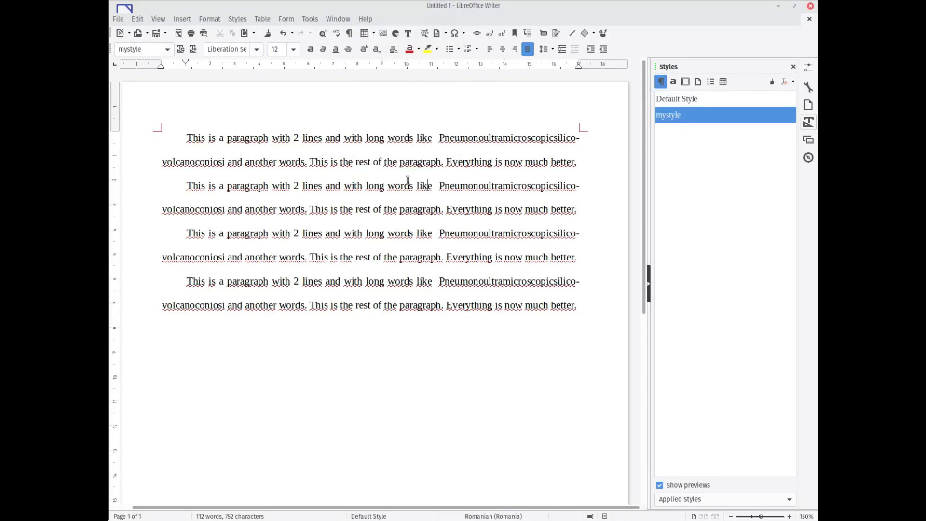
{"action": "left_click", "coordinate": [365, 18]}
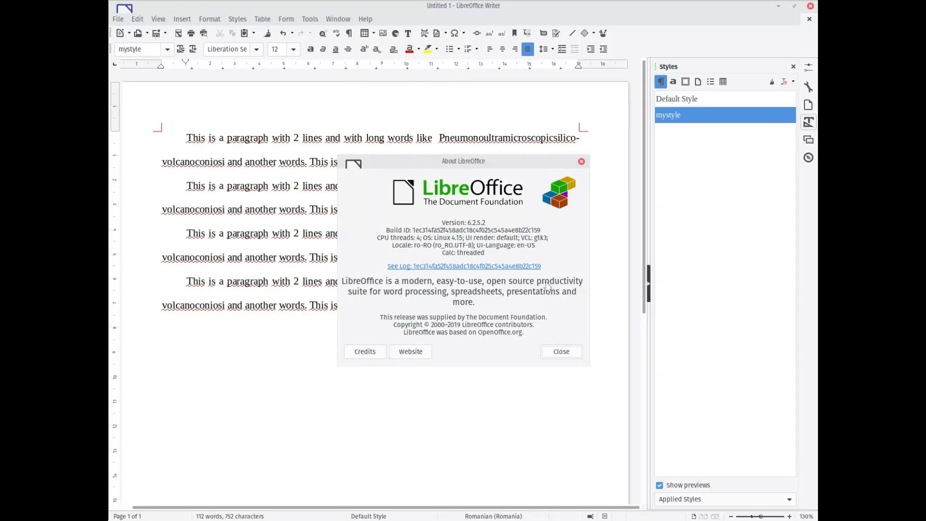
{"action": "mouse_move", "coordinate": [561, 351]}
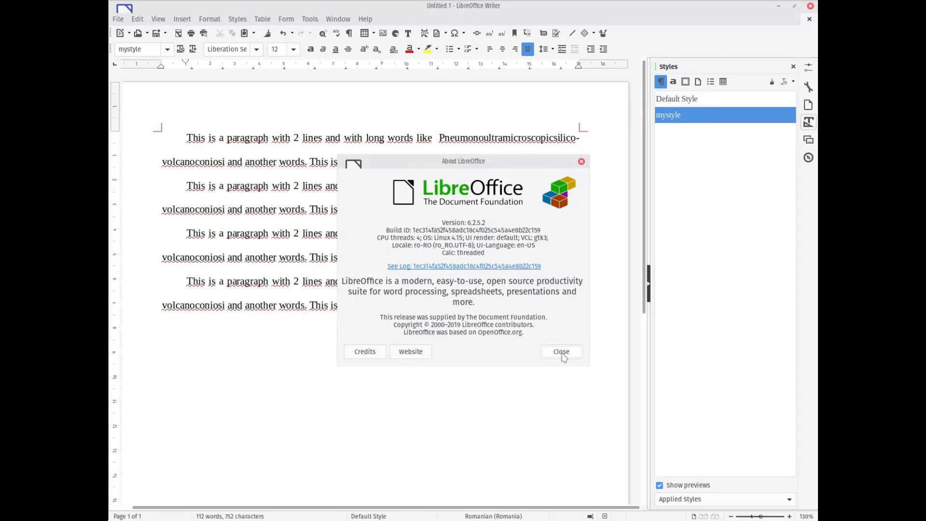
{"action": "left_click", "coordinate": [561, 352]}
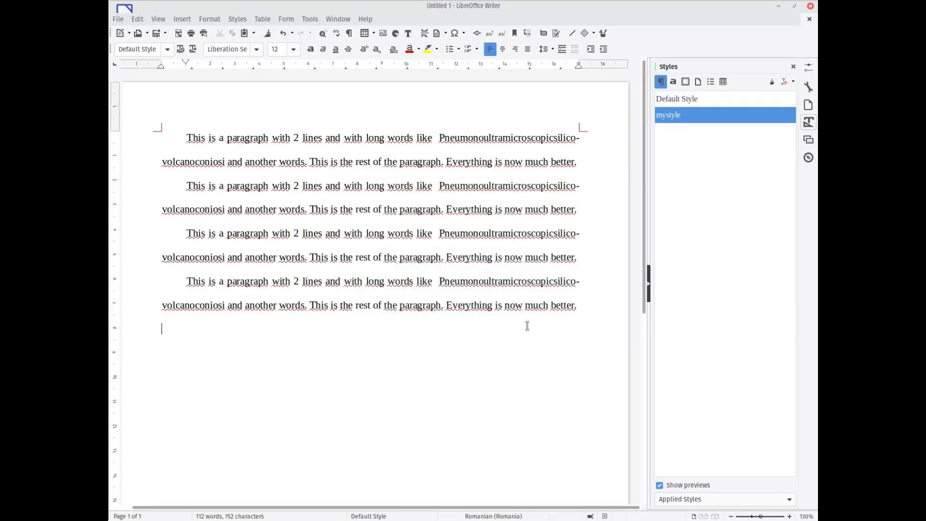